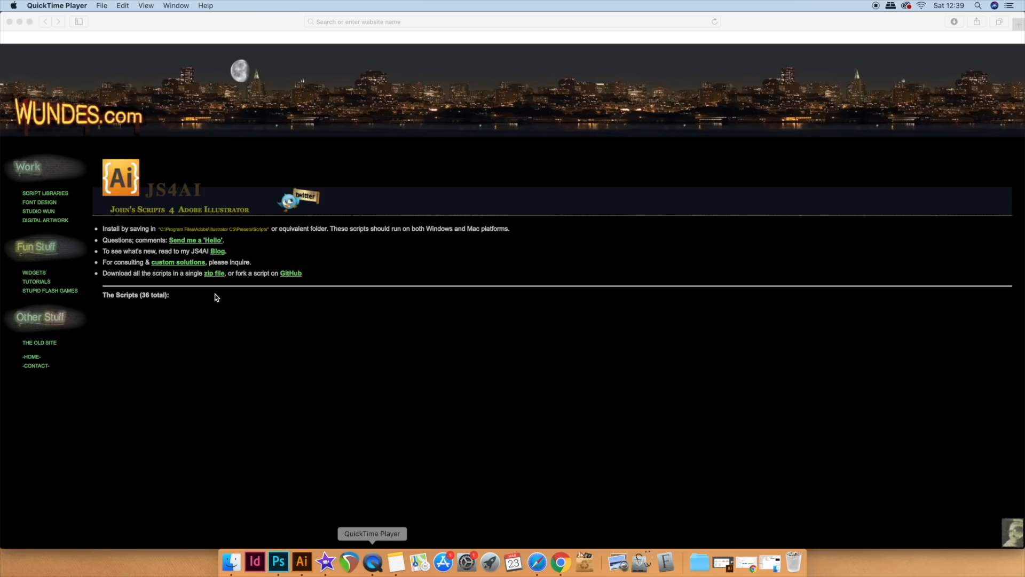
{"action": "mouse_move", "coordinate": [128, 311]}
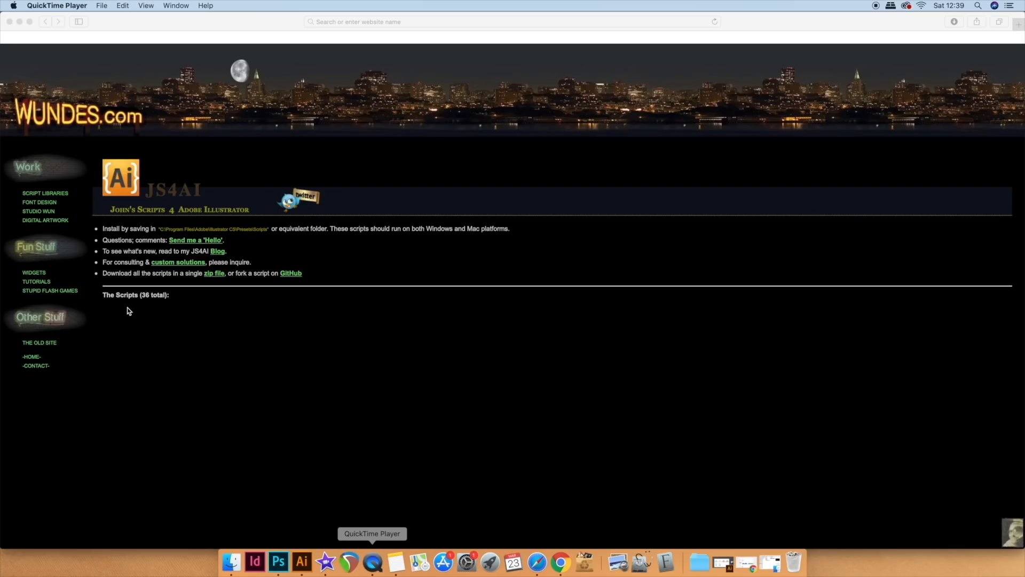
{"action": "mouse_move", "coordinate": [181, 302]}
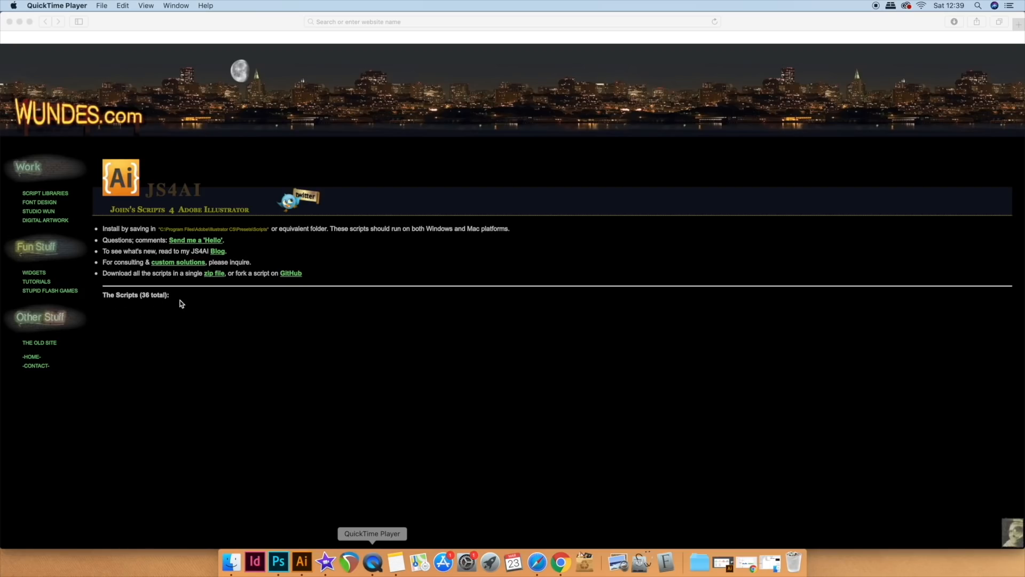
{"action": "mouse_move", "coordinate": [175, 304]}
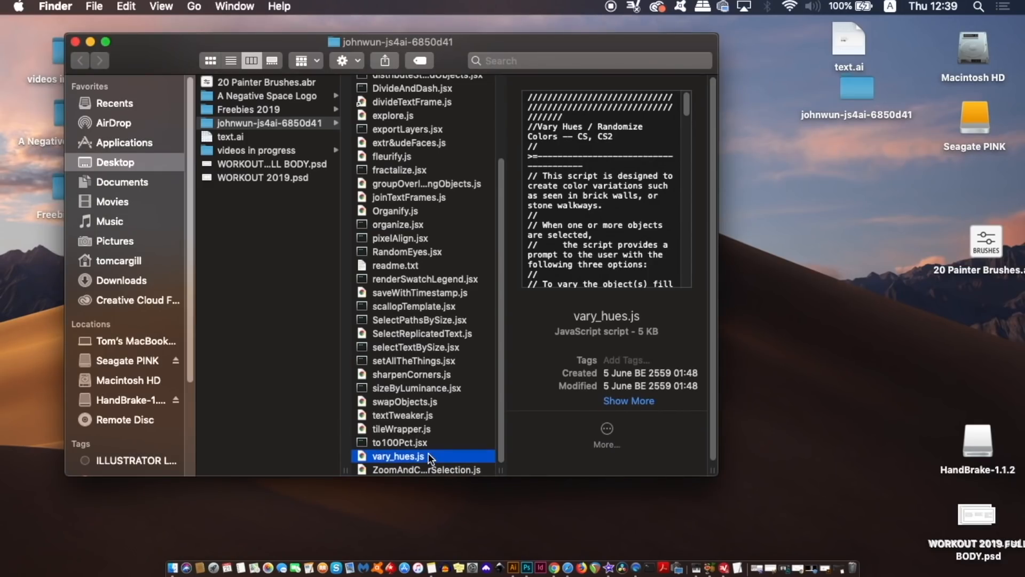
{"action": "mouse_move", "coordinate": [530, 125]}
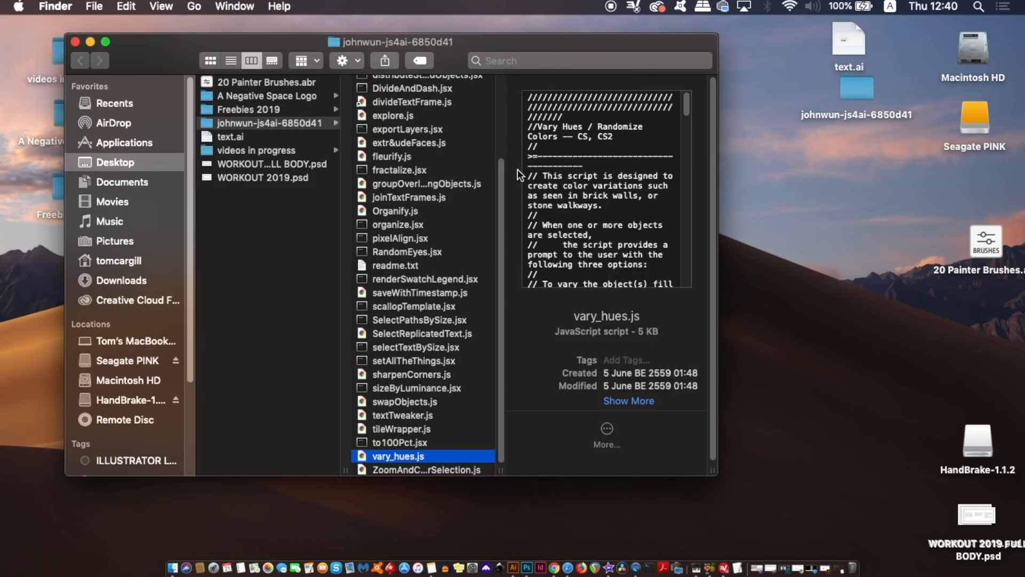
{"action": "mouse_move", "coordinate": [487, 368]}
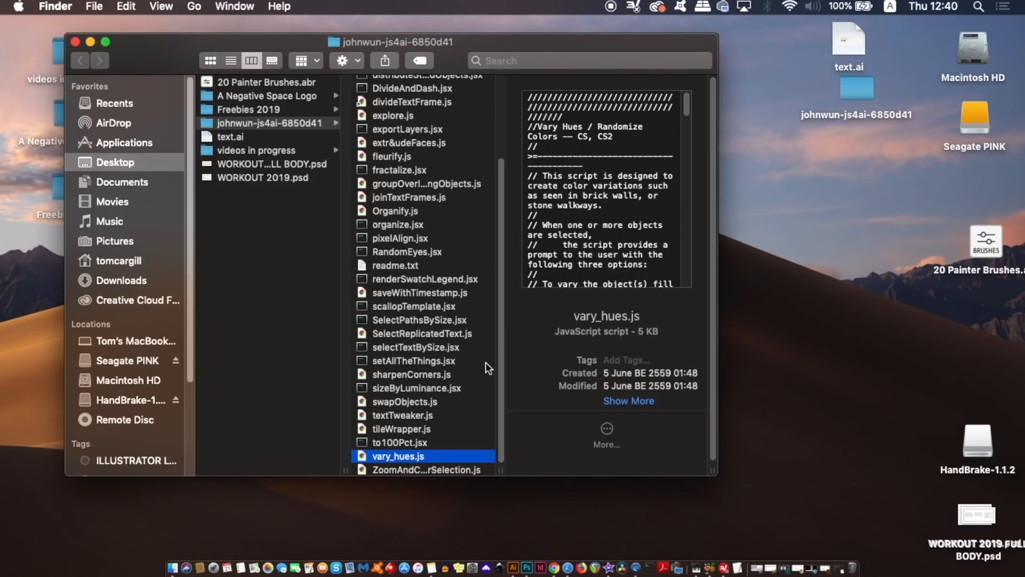
Show Macintosh HD in a new Finder window beside the johnwun-js4ai scripts folder.
{"action": "left_click", "coordinate": [405, 401]}
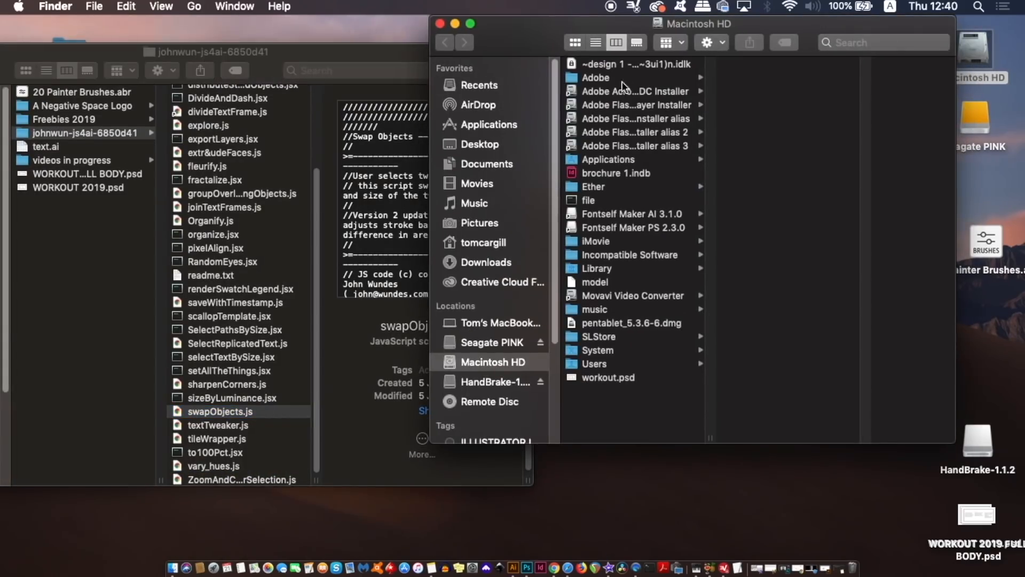
{"action": "mouse_move", "coordinate": [506, 353]}
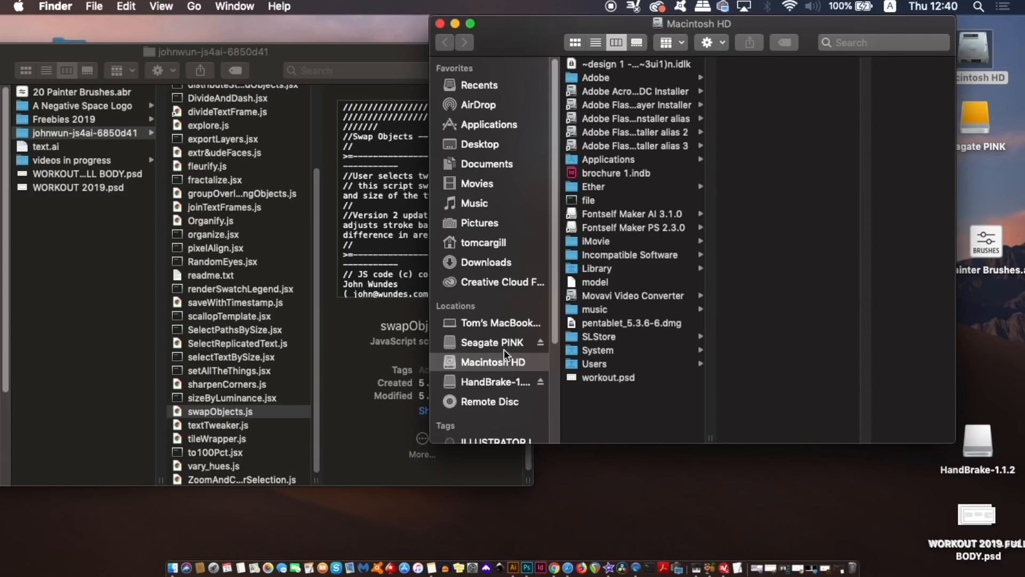
{"action": "mouse_move", "coordinate": [493, 128]}
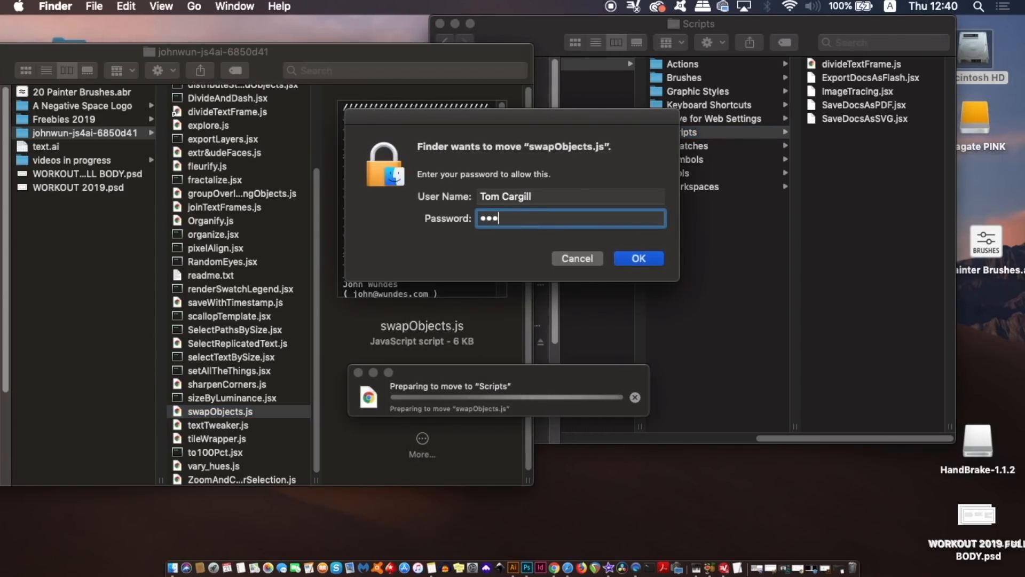
Authorize moving swapObjects.js into Illustrator's Presets > Scripts folder with the admin password.
{"action": "type", "text": "••••"}
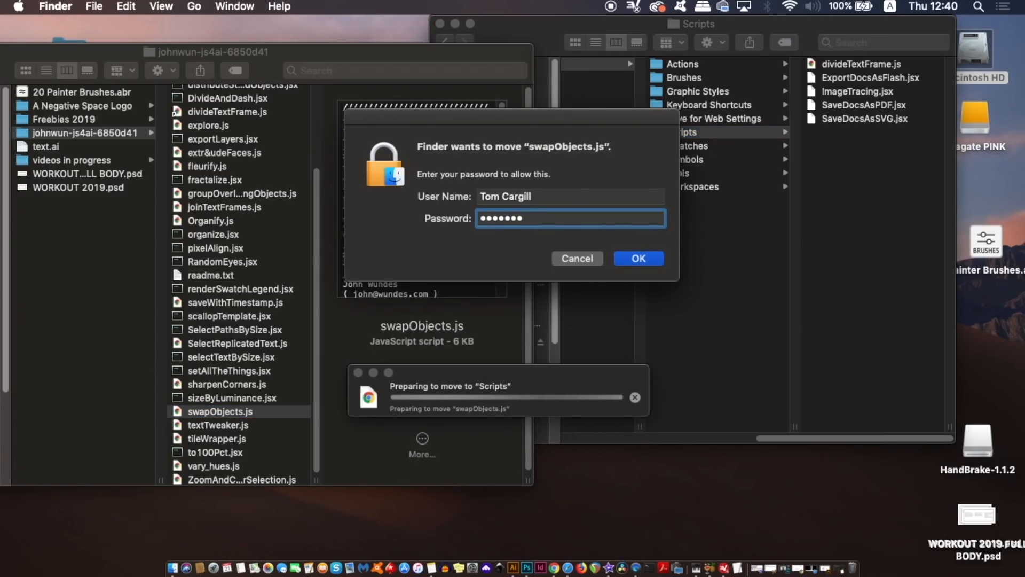
{"action": "left_click", "coordinate": [638, 258]}
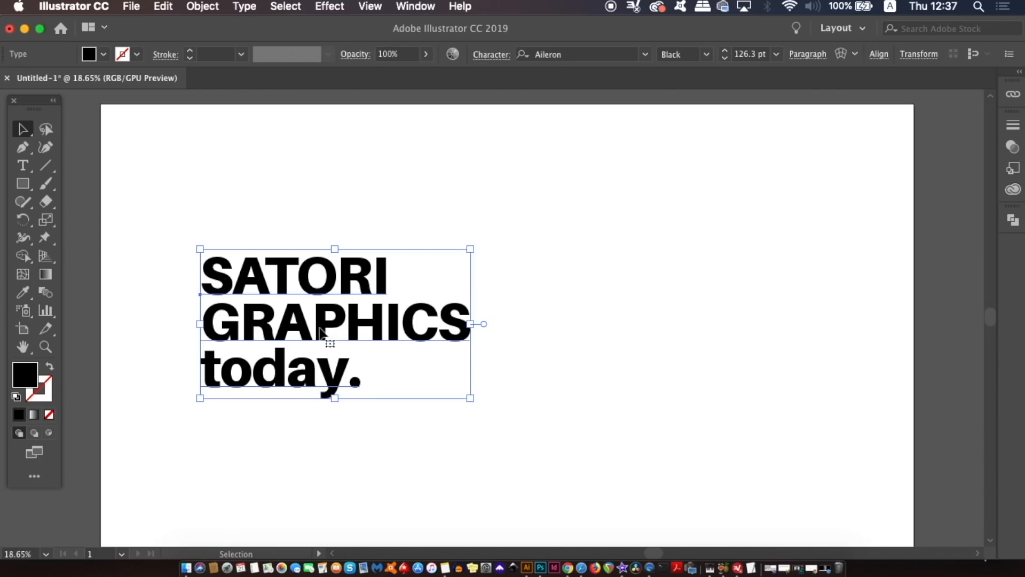
{"action": "mouse_move", "coordinate": [365, 276]}
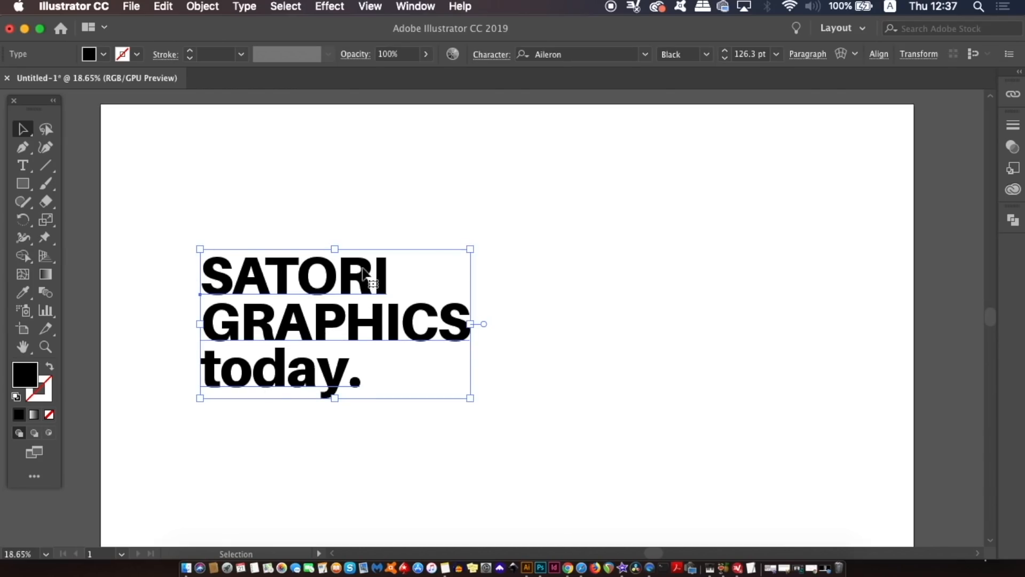
{"action": "mouse_move", "coordinate": [264, 195]}
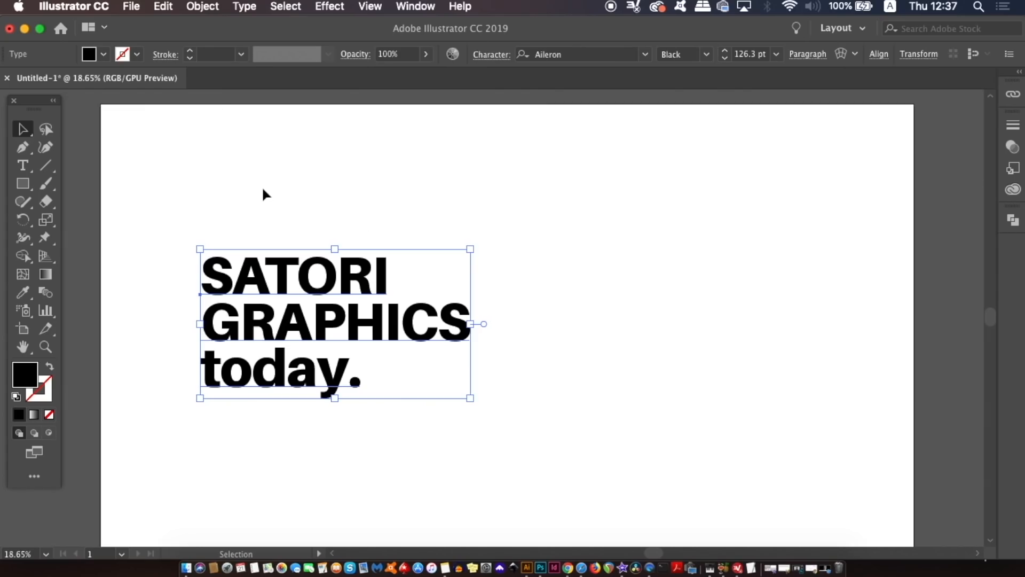
{"action": "left_click", "coordinate": [244, 6]}
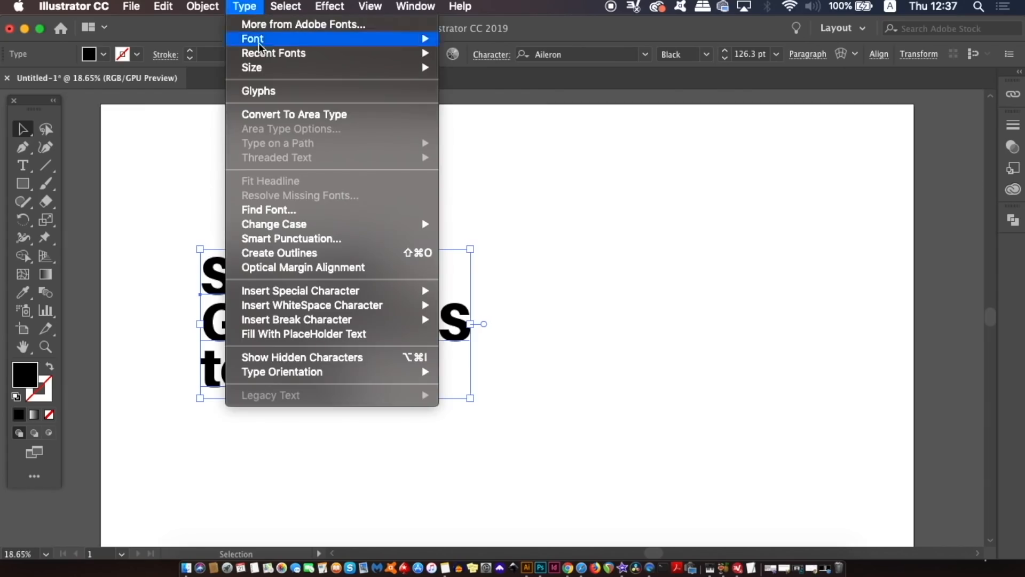
{"action": "left_click", "coordinate": [280, 253]}
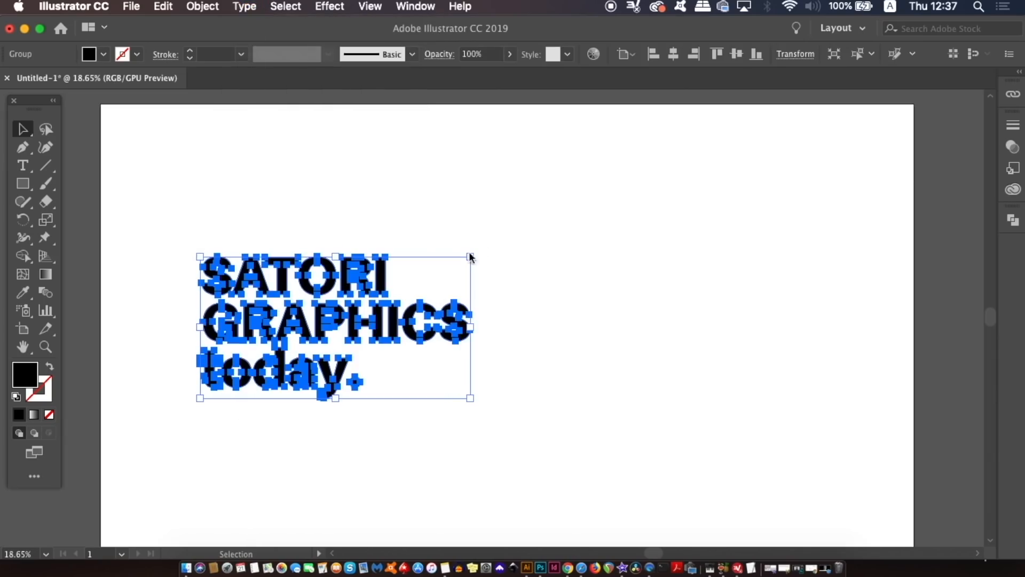
{"action": "left_click", "coordinate": [202, 7]}
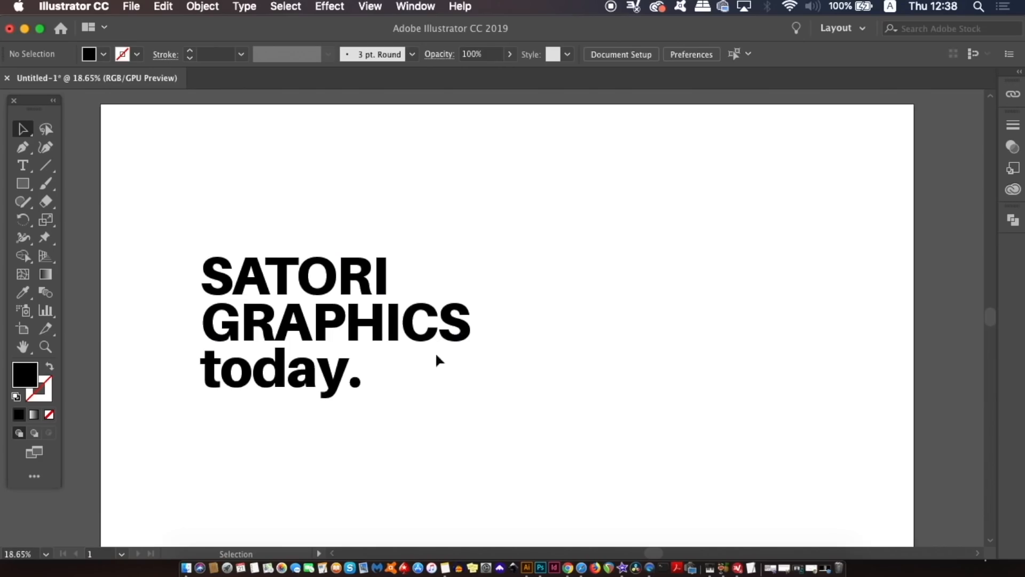
{"action": "left_click", "coordinate": [335, 324]}
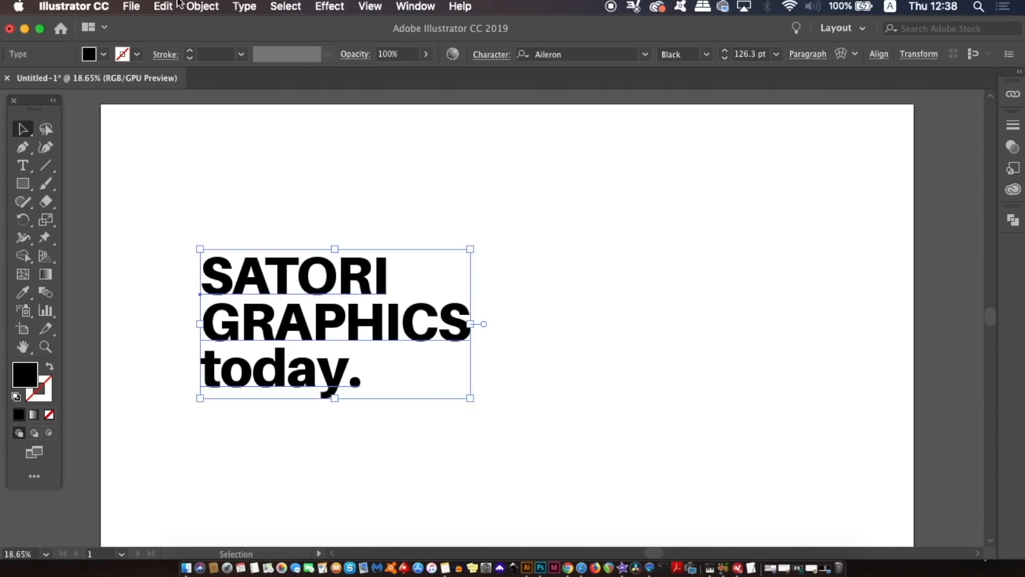
{"action": "left_click", "coordinate": [131, 7]}
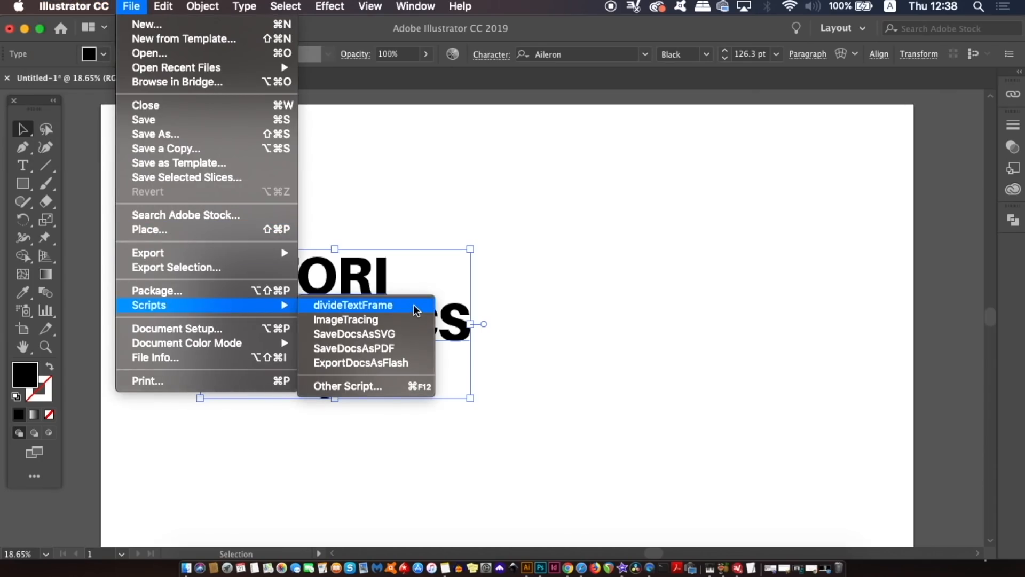
Run divideTextFrame on 'SATORI GRAPHICS today.' and shift the resulting lines right, then deselect.
{"action": "left_click", "coordinate": [353, 305]}
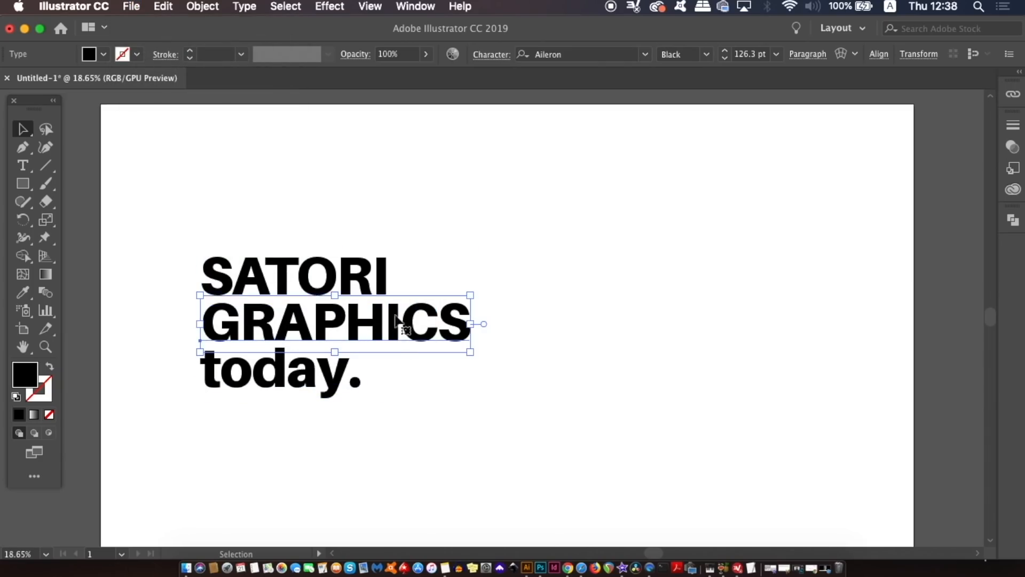
{"action": "left_click_drag", "start_coordinate": [335, 323], "coordinate": [425, 324]}
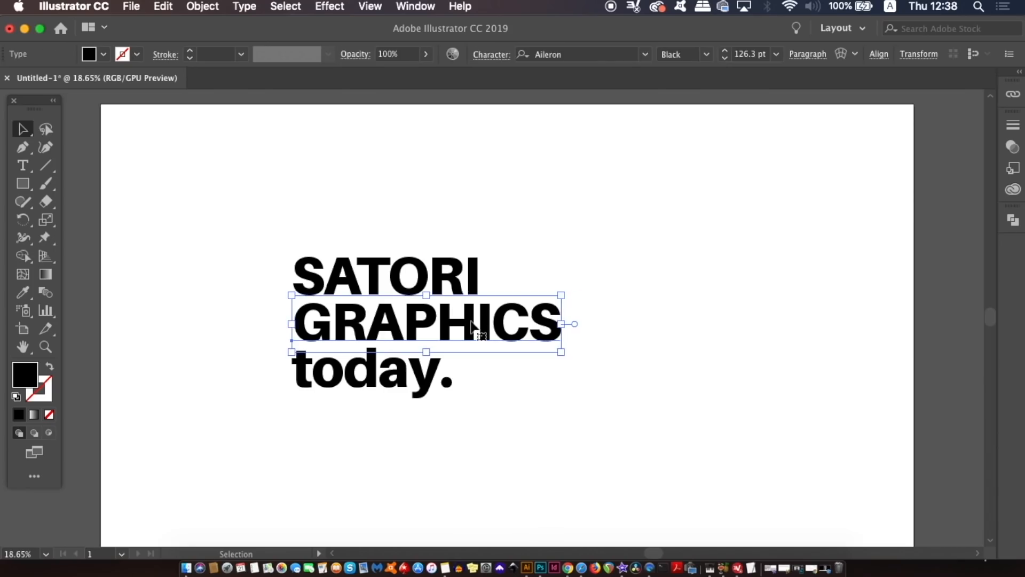
{"action": "left_click", "coordinate": [254, 255]}
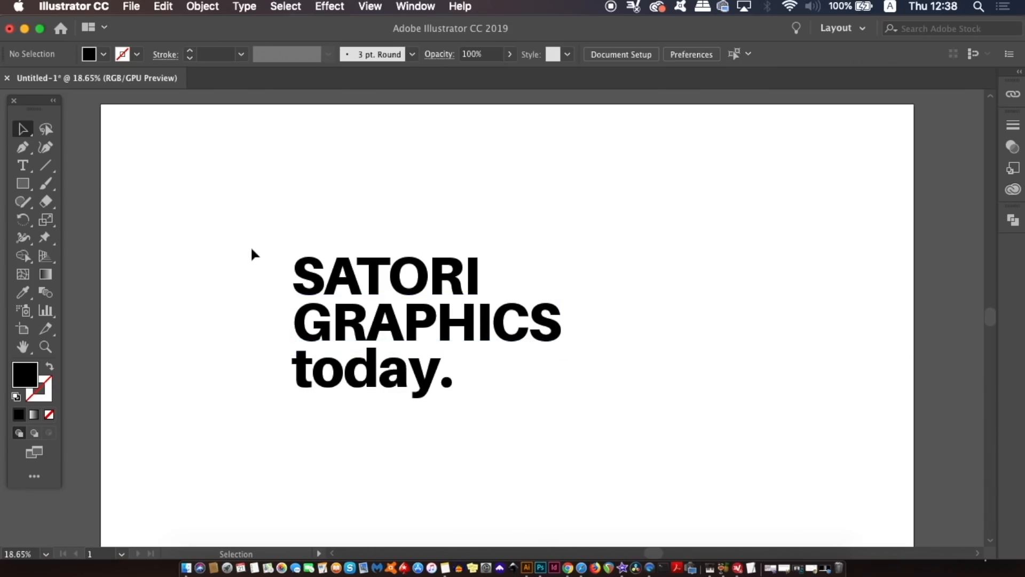
{"action": "left_click", "coordinate": [734, 191]}
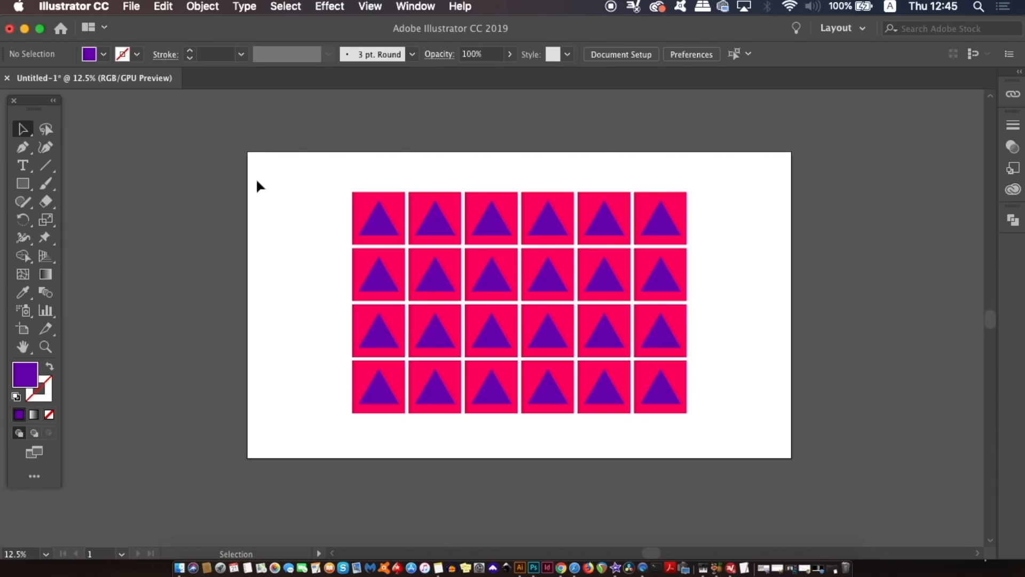
Select all tiles and run vary_hues with a value of 75.
{"action": "key", "text": "cmd+a"}
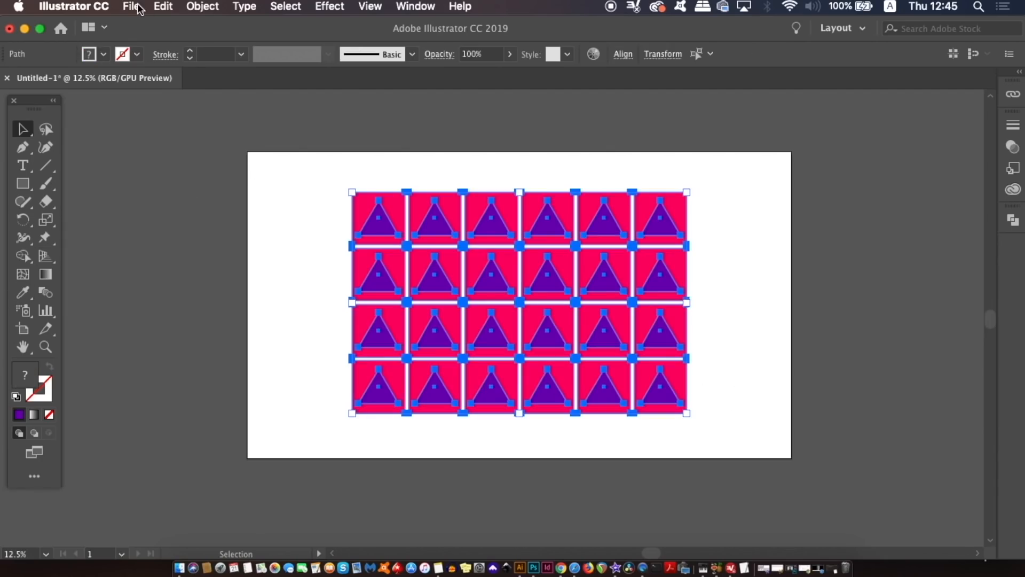
{"action": "left_click", "coordinate": [131, 6]}
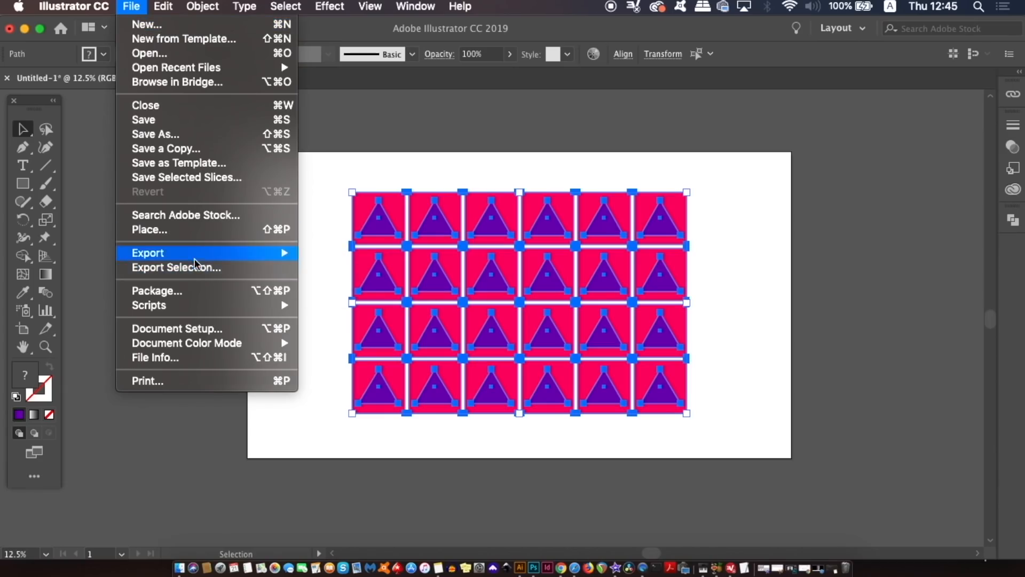
{"action": "mouse_move", "coordinate": [149, 305]}
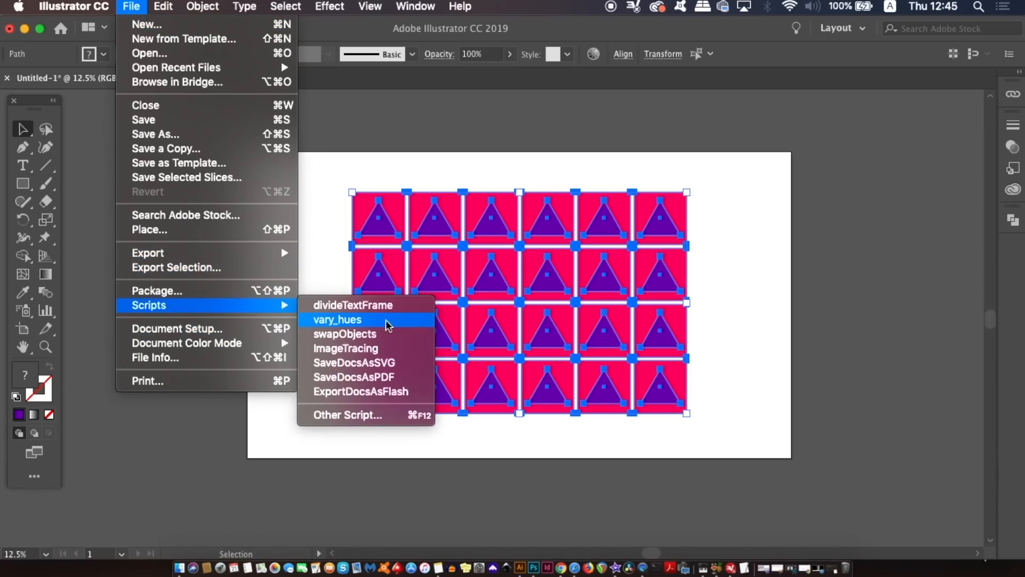
{"action": "mouse_move", "coordinate": [391, 325]}
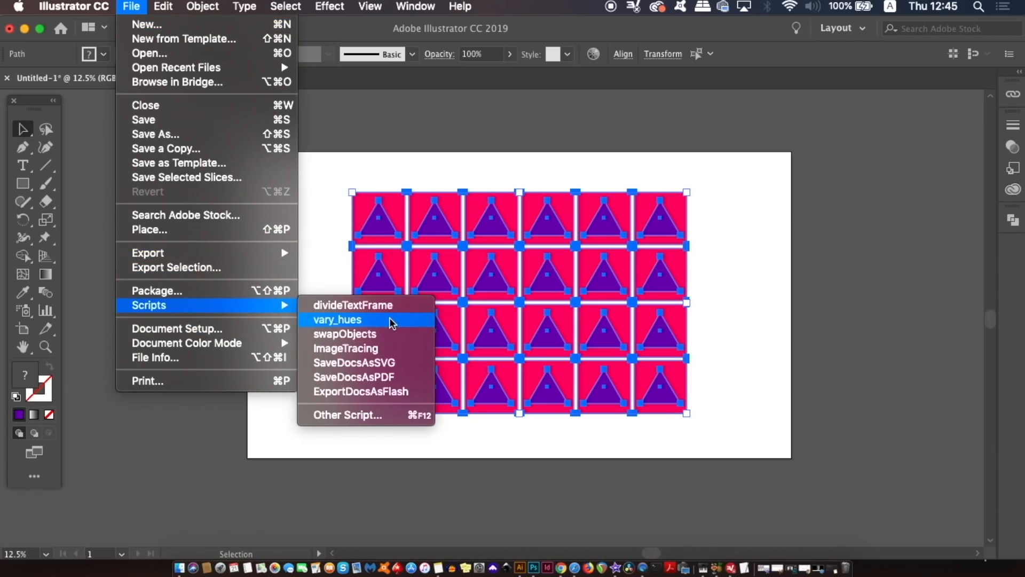
{"action": "left_click", "coordinate": [338, 320]}
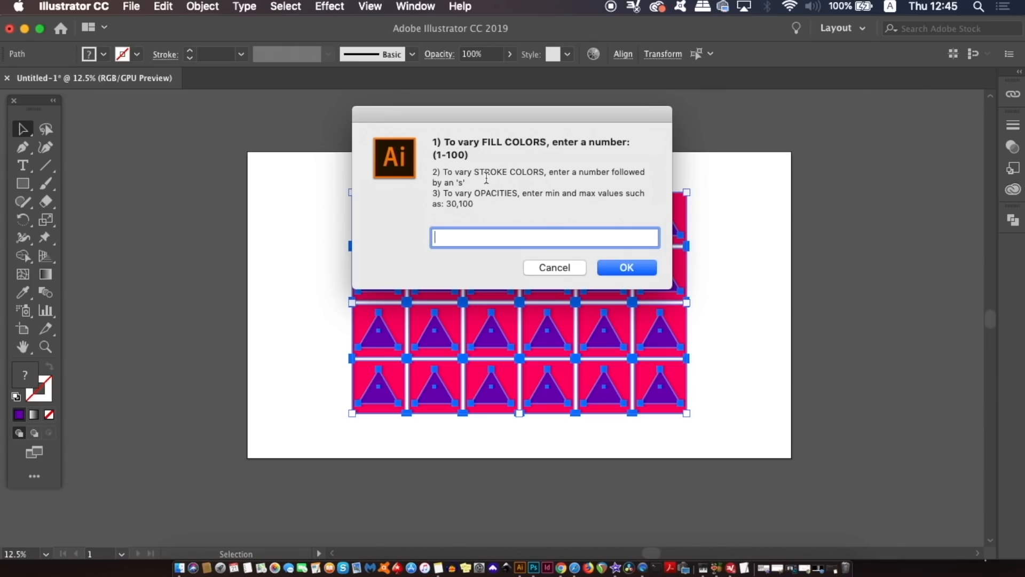
{"action": "mouse_move", "coordinate": [640, 210]}
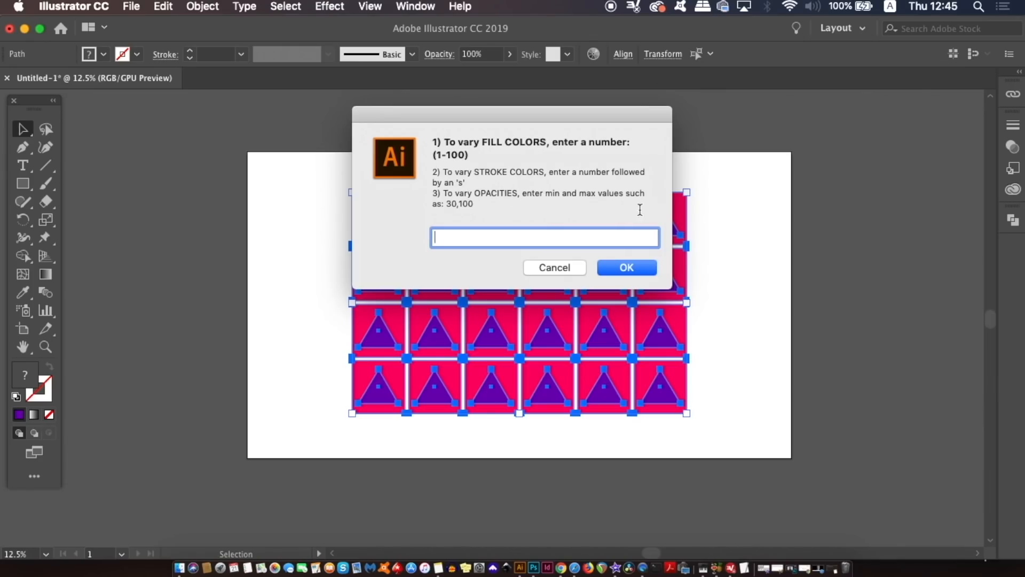
{"action": "mouse_move", "coordinate": [479, 234]}
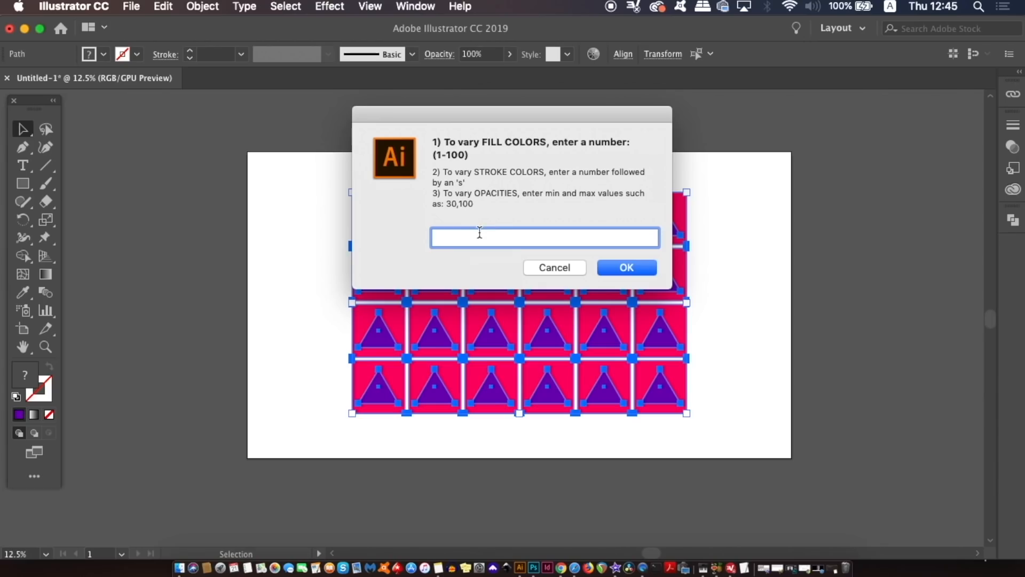
{"action": "type", "text": "75"}
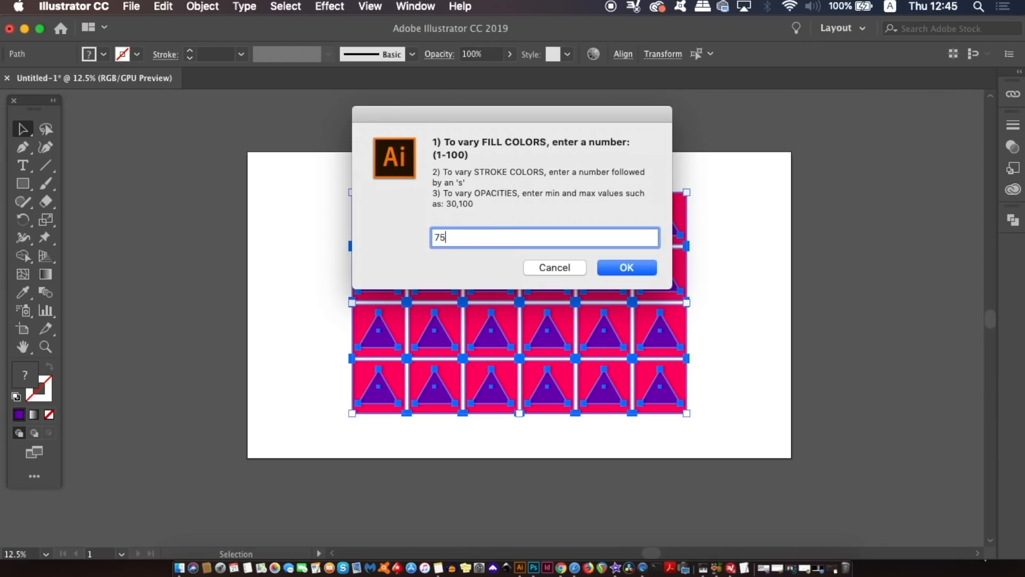
{"action": "left_click", "coordinate": [626, 268]}
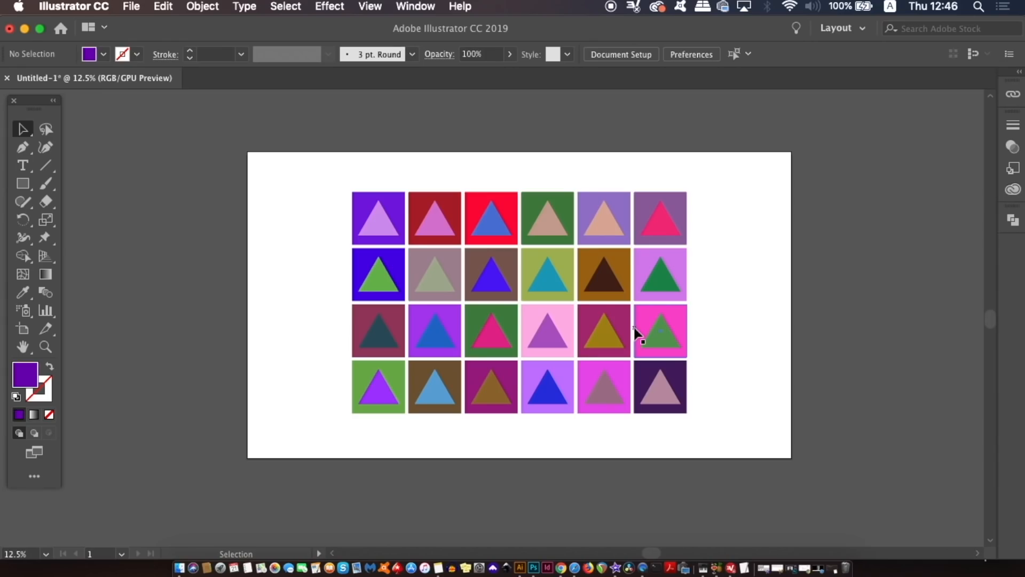
Run vary_hues again with an opacity range starting at 25.
{"action": "left_click", "coordinate": [201, 7]}
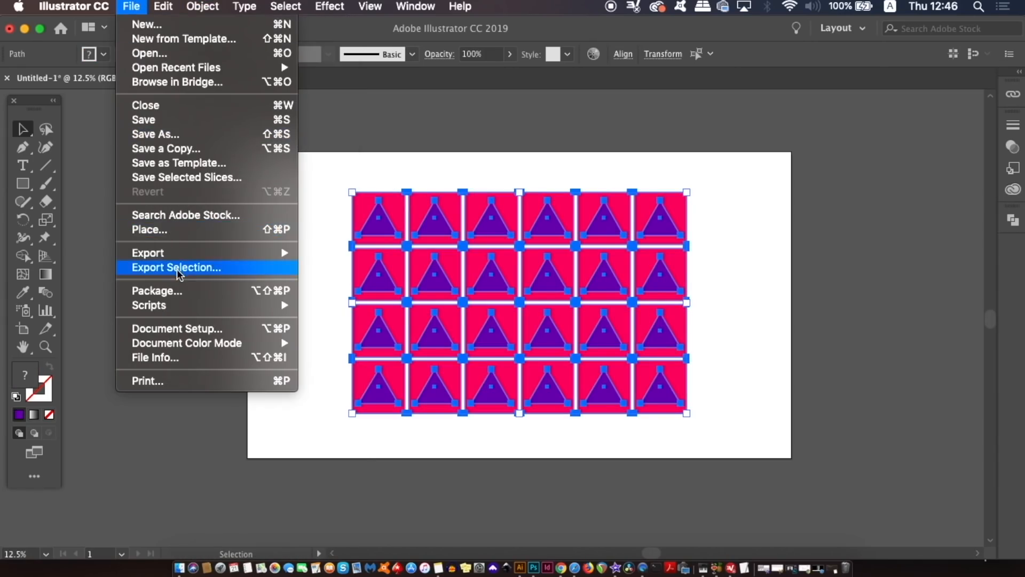
{"action": "mouse_move", "coordinate": [149, 306]}
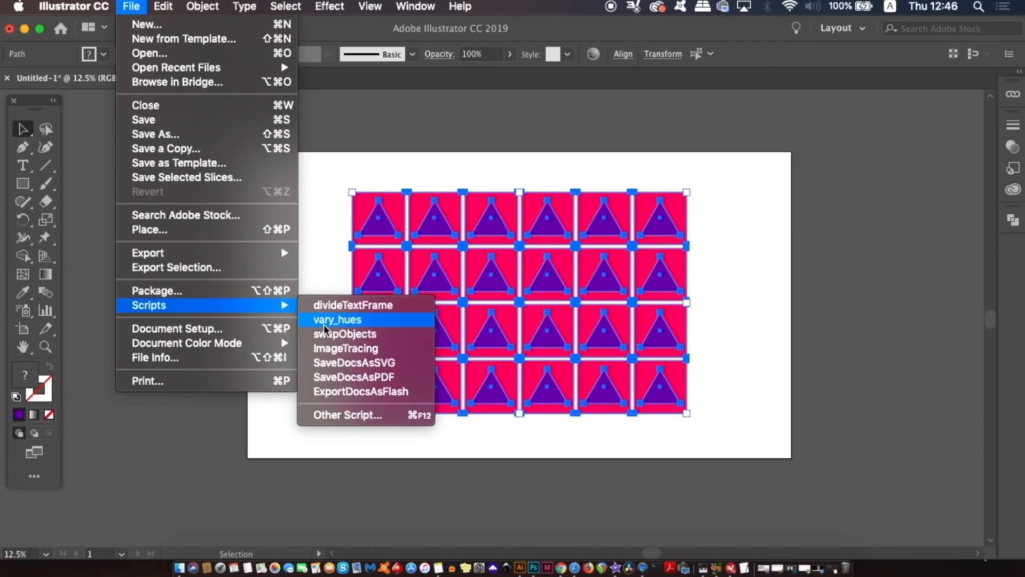
{"action": "left_click", "coordinate": [338, 320]}
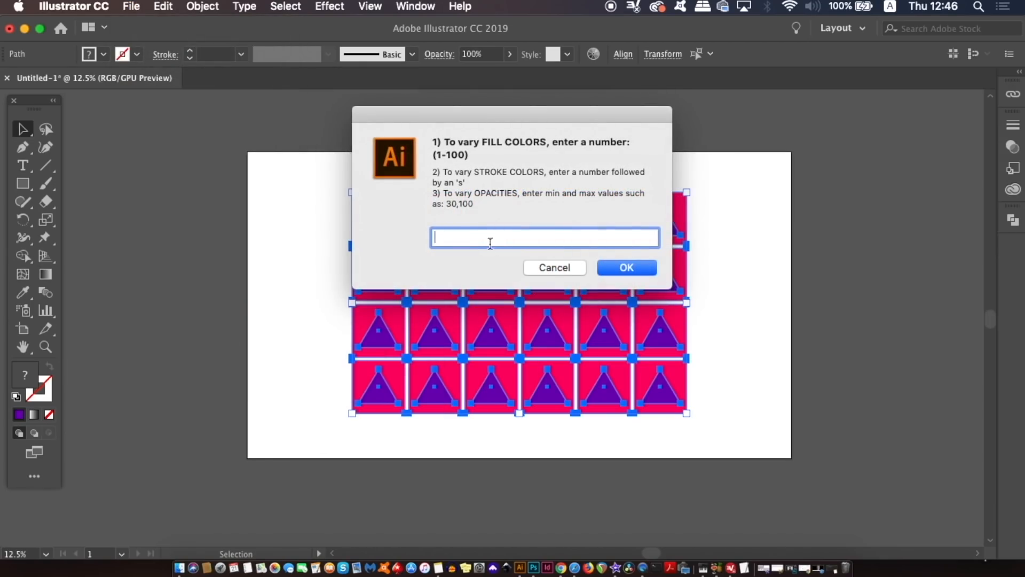
{"action": "type", "text": "25, 9"}
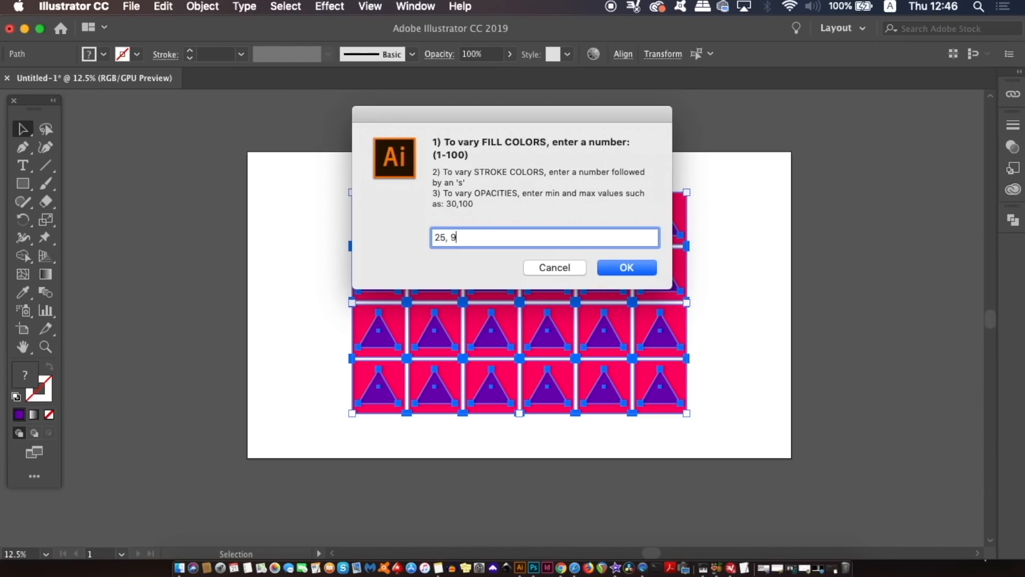
{"action": "left_click", "coordinate": [624, 267]}
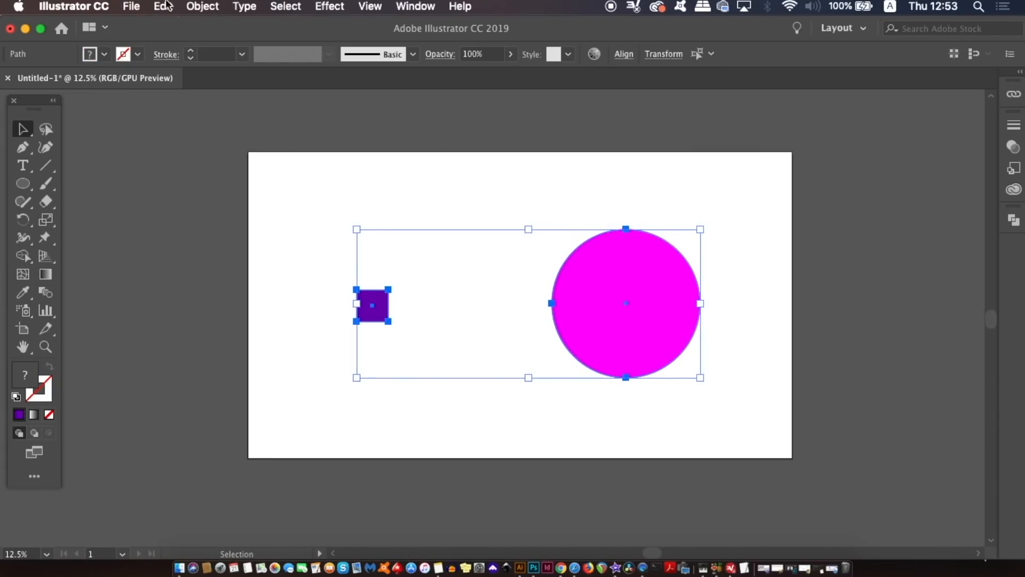
Run swapObjects on the selected purple square and magenta circle.
{"action": "left_click", "coordinate": [131, 6]}
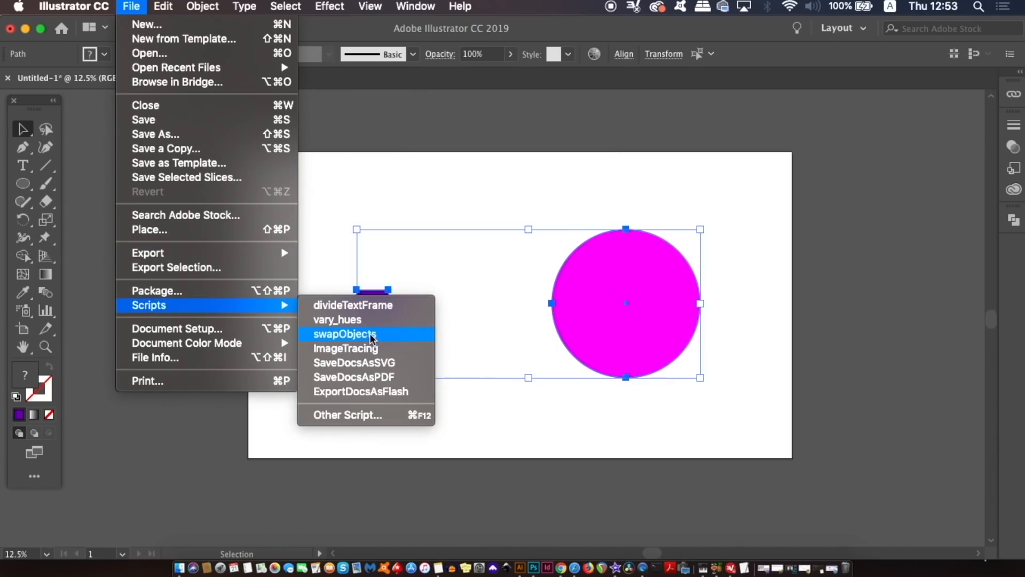
{"action": "left_click", "coordinate": [344, 334]}
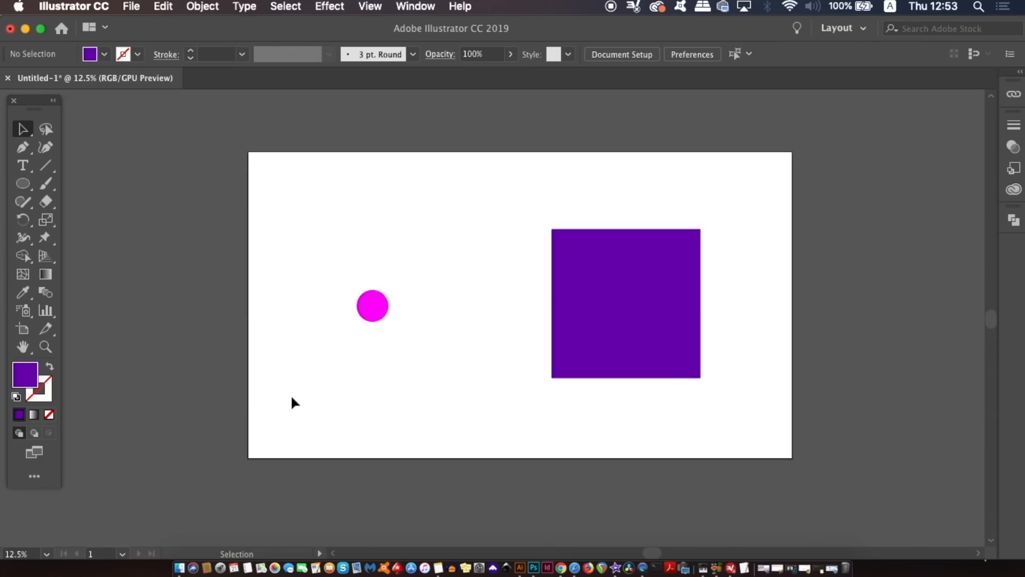
{"action": "mouse_move", "coordinate": [493, 397]}
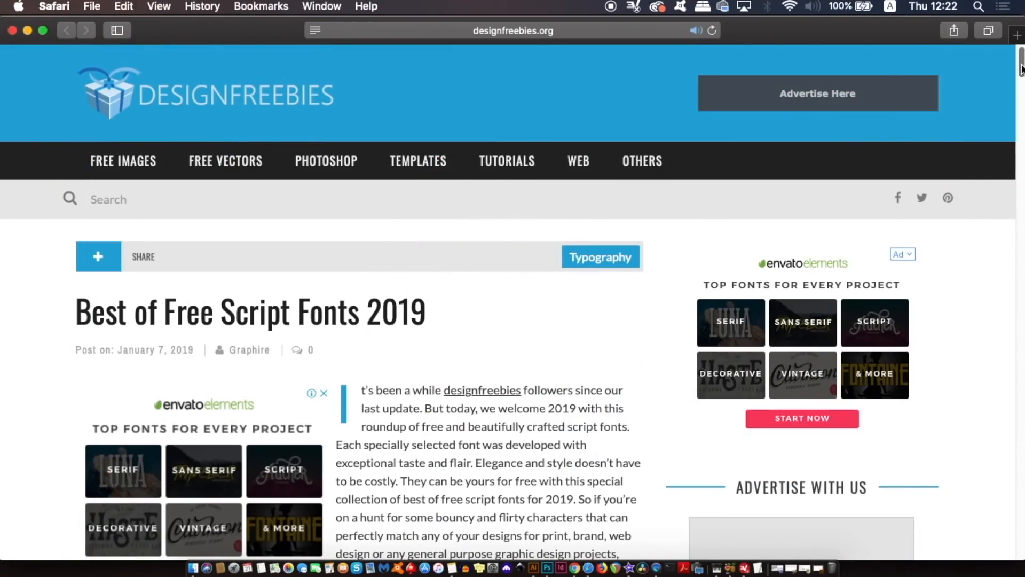
Scroll through designfreebies.org's script fonts, such as Highlander Marker Script and Monique Script.
{"action": "scroll", "scroll_direction": "down", "scroll_amount": 3}
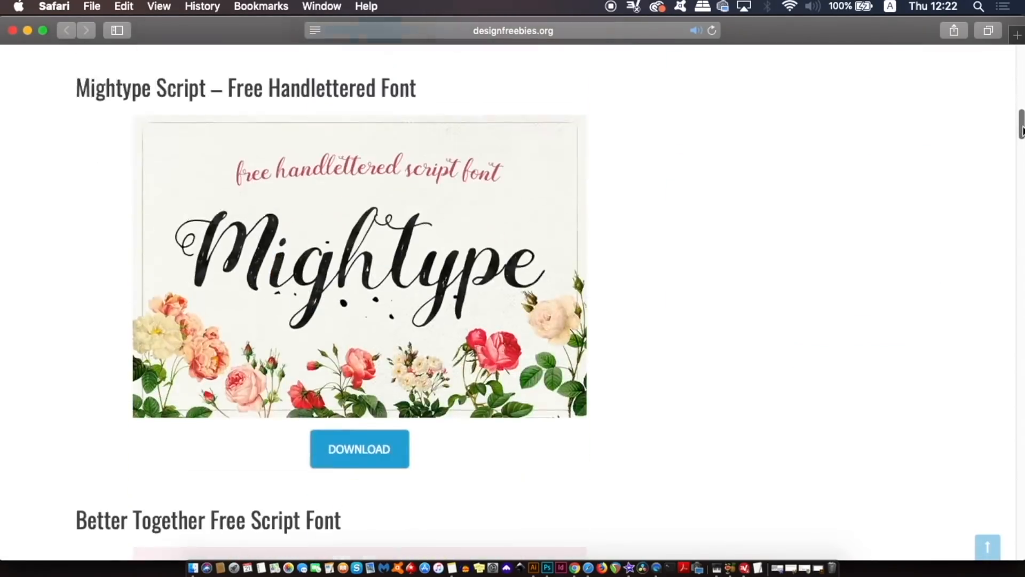
{"action": "scroll", "scroll_direction": "down", "scroll_amount": 3}
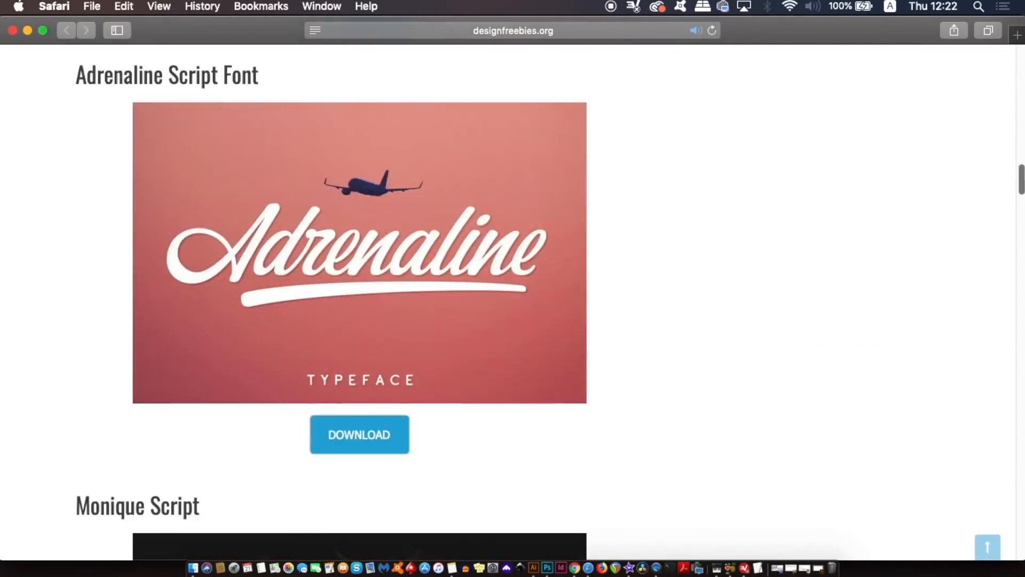
{"action": "scroll", "scroll_direction": "down", "scroll_amount": 3}
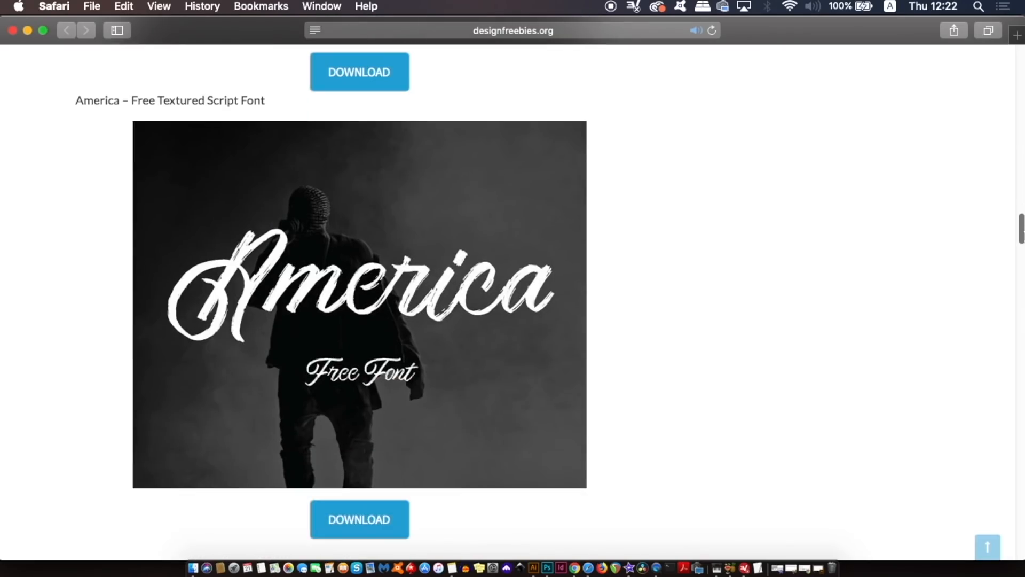
{"action": "scroll", "scroll_direction": "down", "scroll_amount": 3}
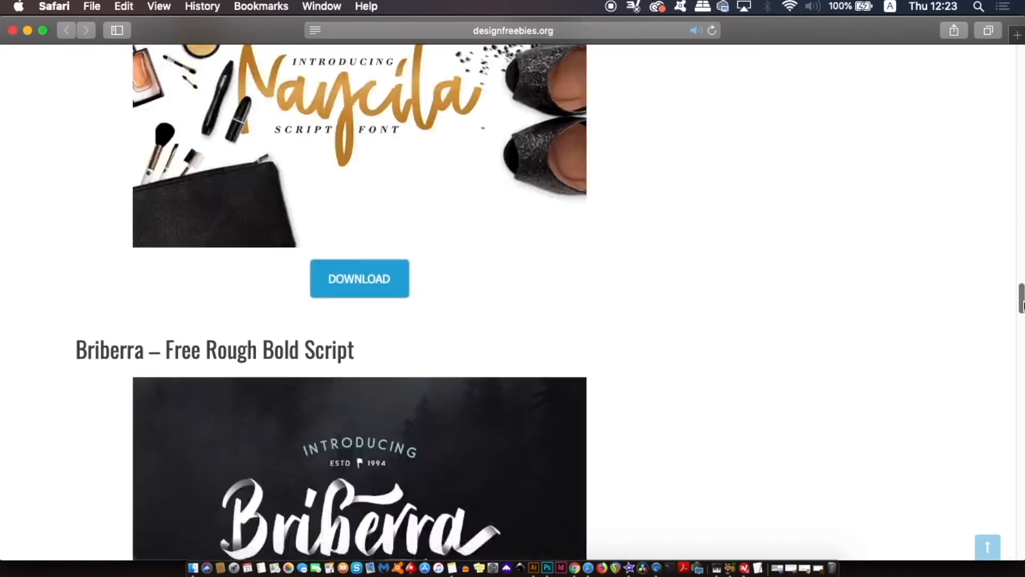
{"action": "scroll", "scroll_direction": "down", "scroll_amount": 3}
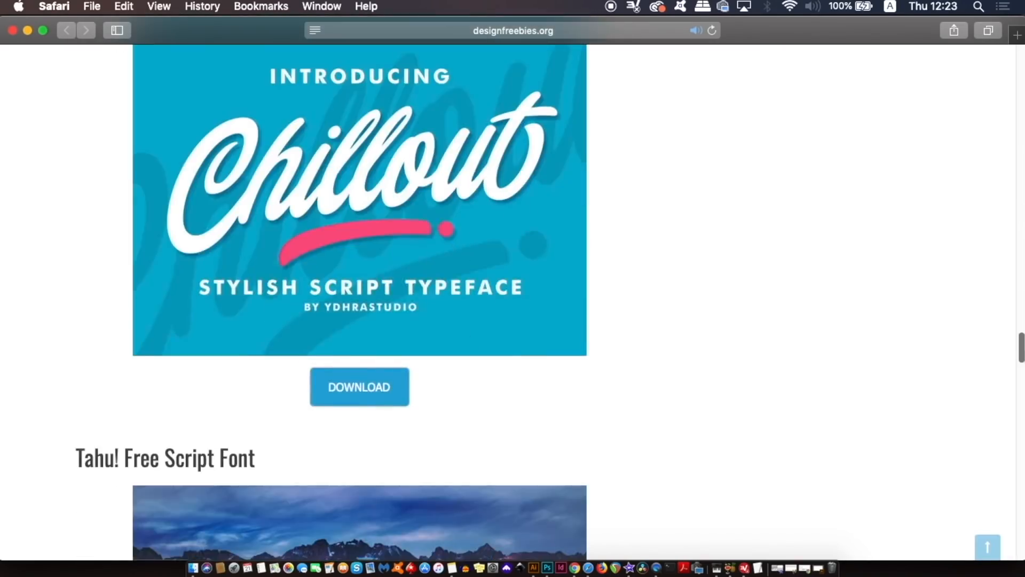
{"action": "scroll", "scroll_direction": "down", "scroll_amount": 3}
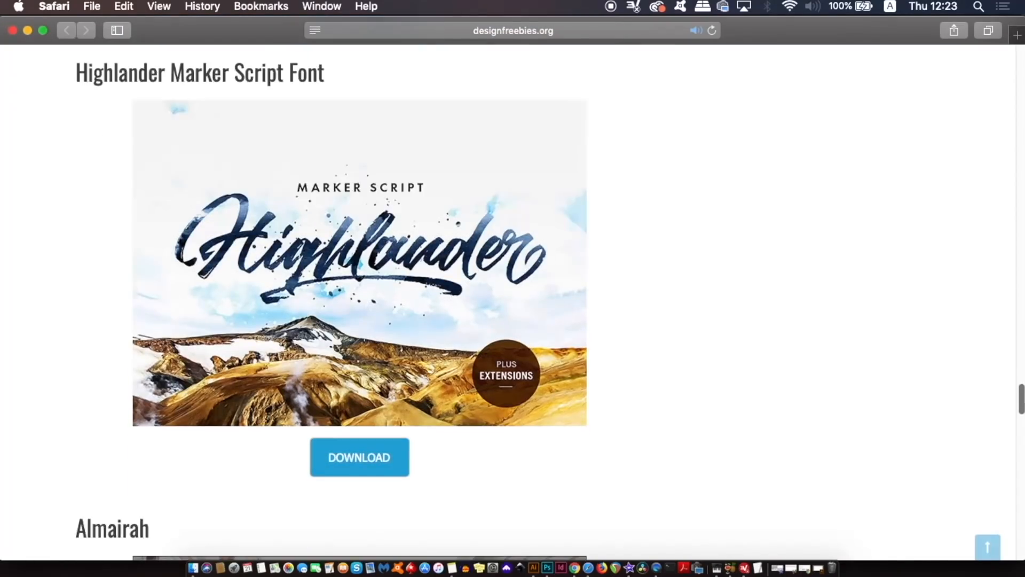
{"action": "scroll", "scroll_direction": "down", "scroll_amount": 3}
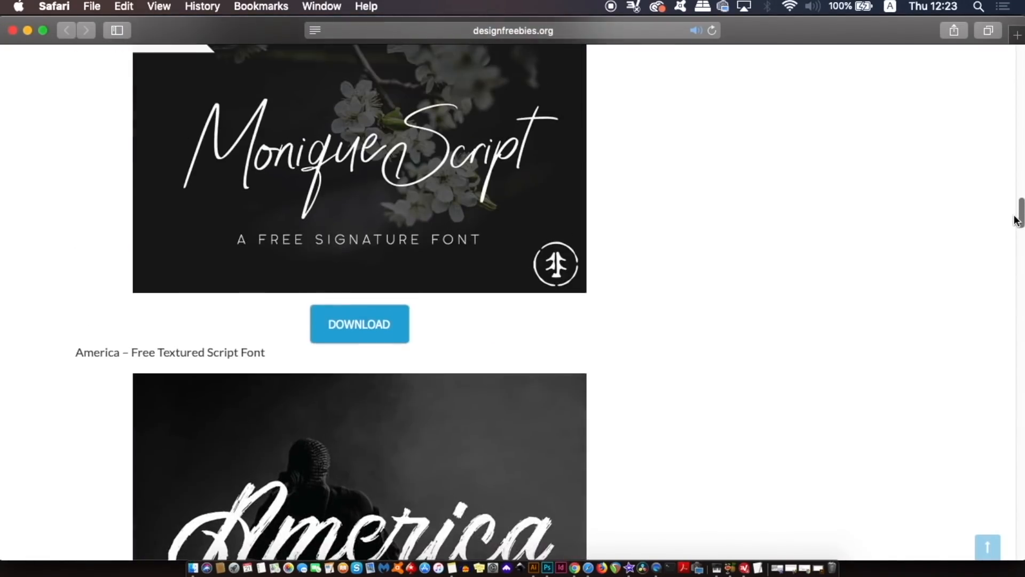
{"action": "scroll", "scroll_direction": "up", "scroll_amount": 3}
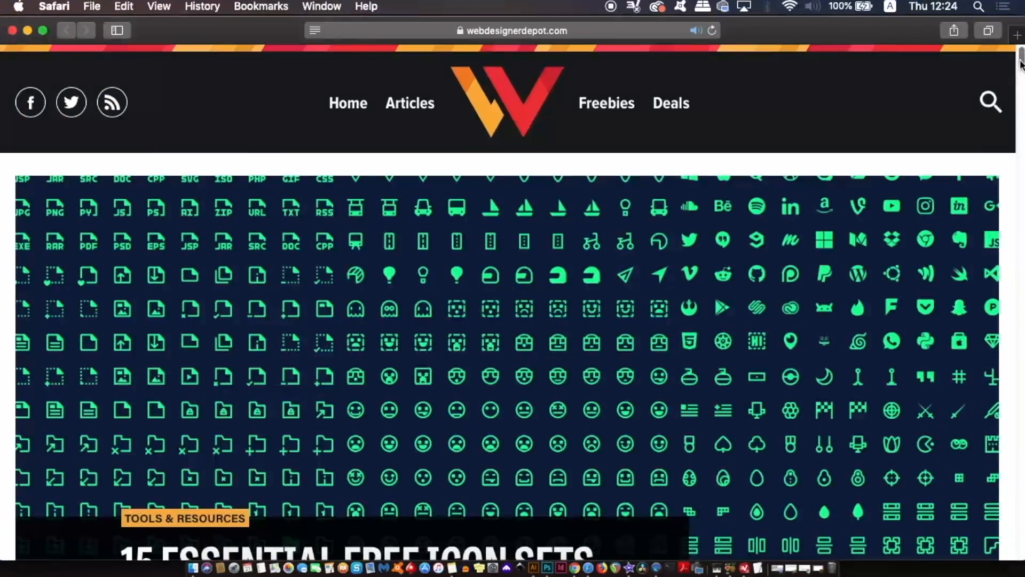
Scroll the webdesignerdepot icon sets article down to section 4, Iconmonstr.
{"action": "scroll", "scroll_direction": "down", "scroll_amount": 3}
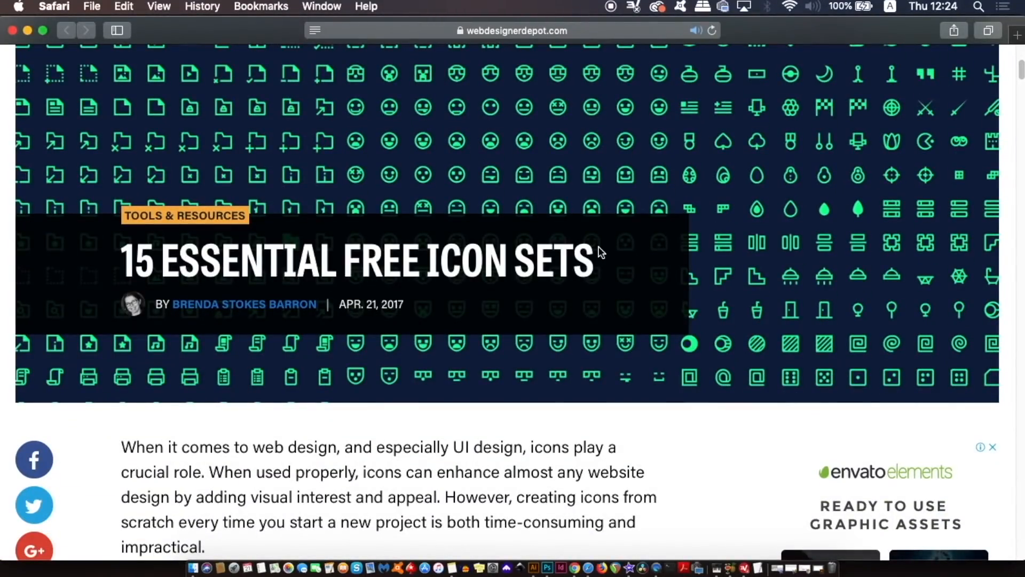
{"action": "mouse_move", "coordinate": [1010, 127]}
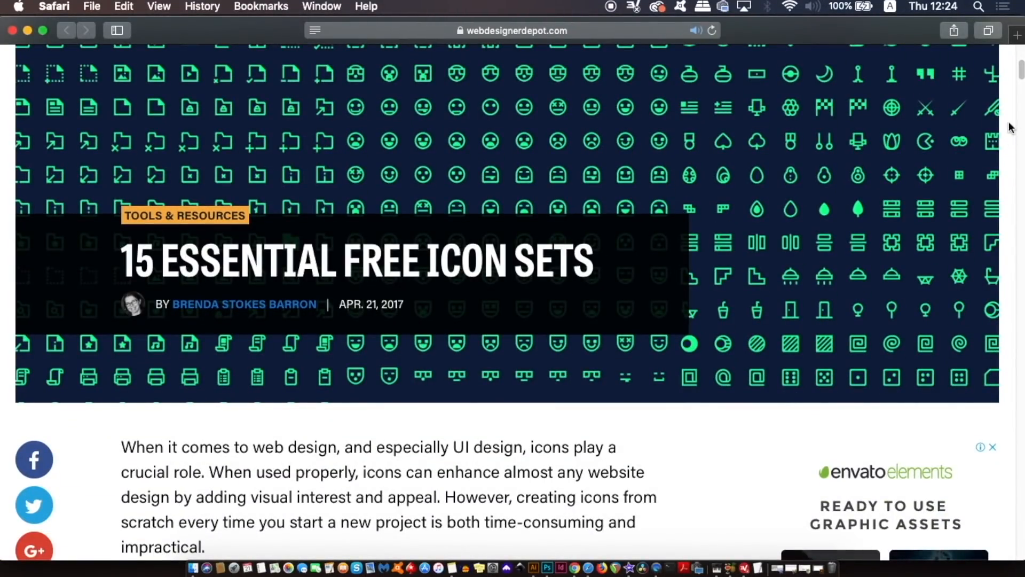
{"action": "scroll", "scroll_direction": "down", "scroll_amount": 3}
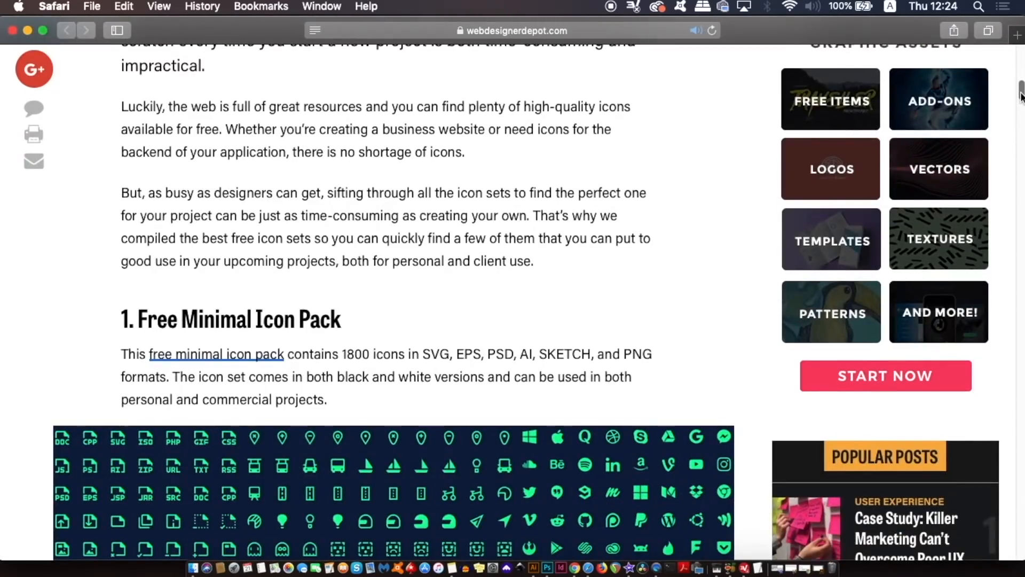
{"action": "scroll", "scroll_direction": "down", "scroll_amount": 3}
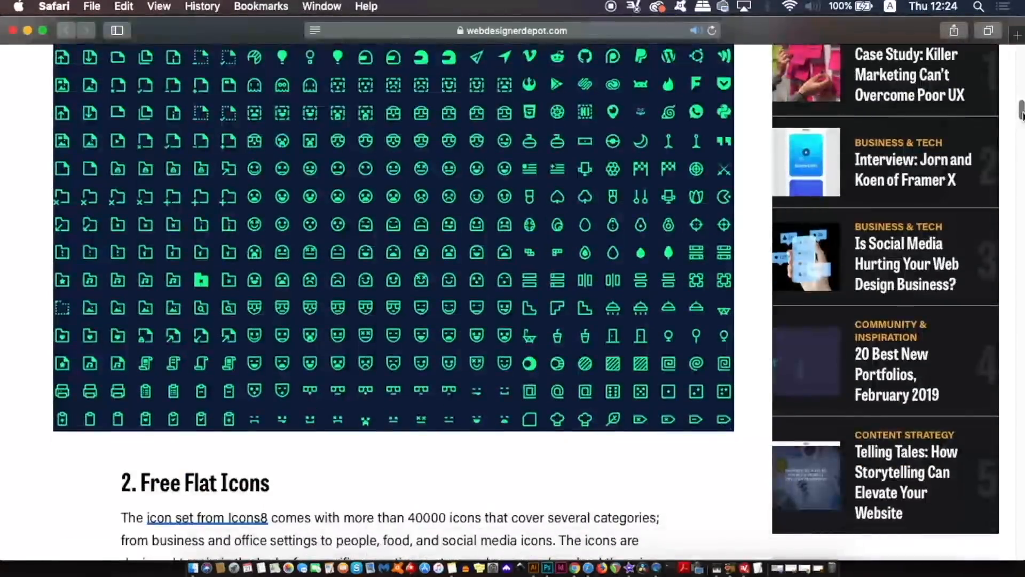
{"action": "scroll", "scroll_direction": "down", "scroll_amount": 3}
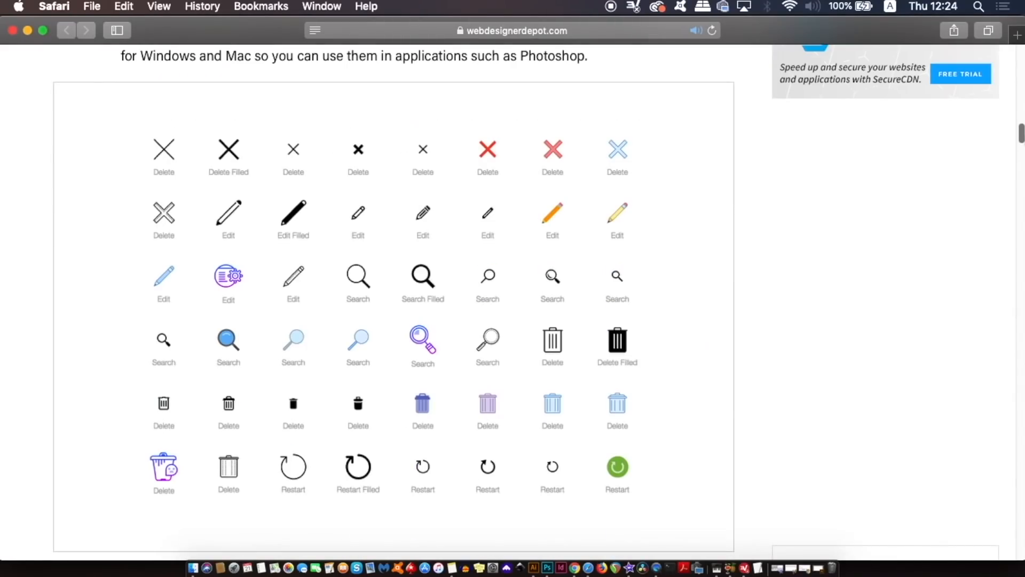
{"action": "scroll", "scroll_direction": "down", "scroll_amount": 3}
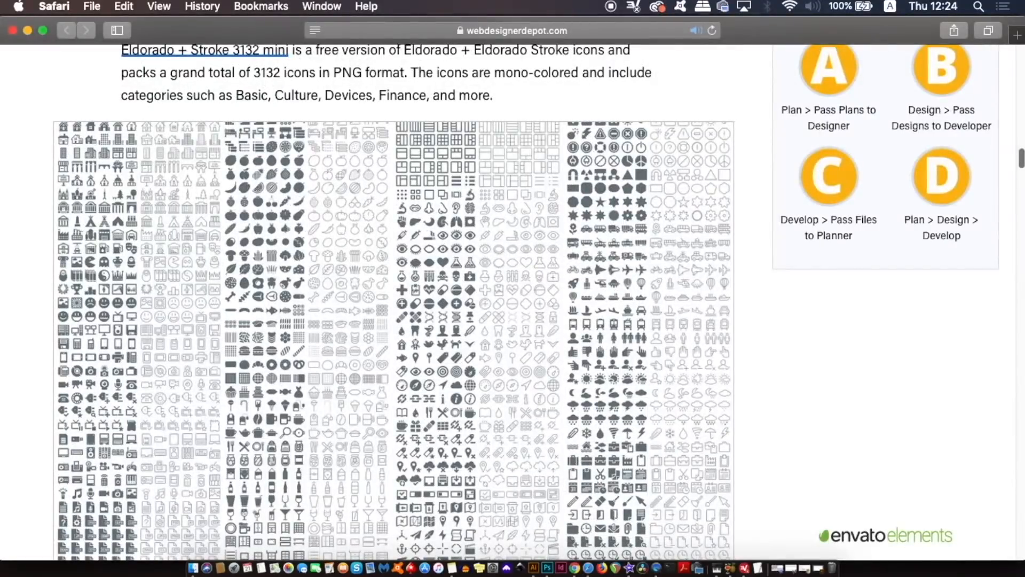
{"action": "scroll", "scroll_direction": "down", "scroll_amount": 3}
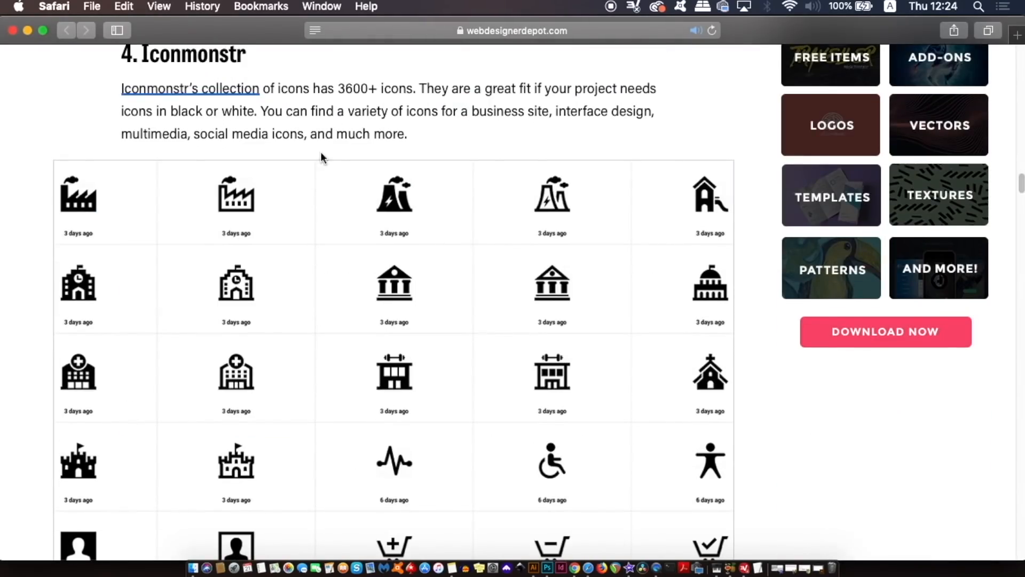
{"action": "scroll", "scroll_direction": "down", "scroll_amount": 3}
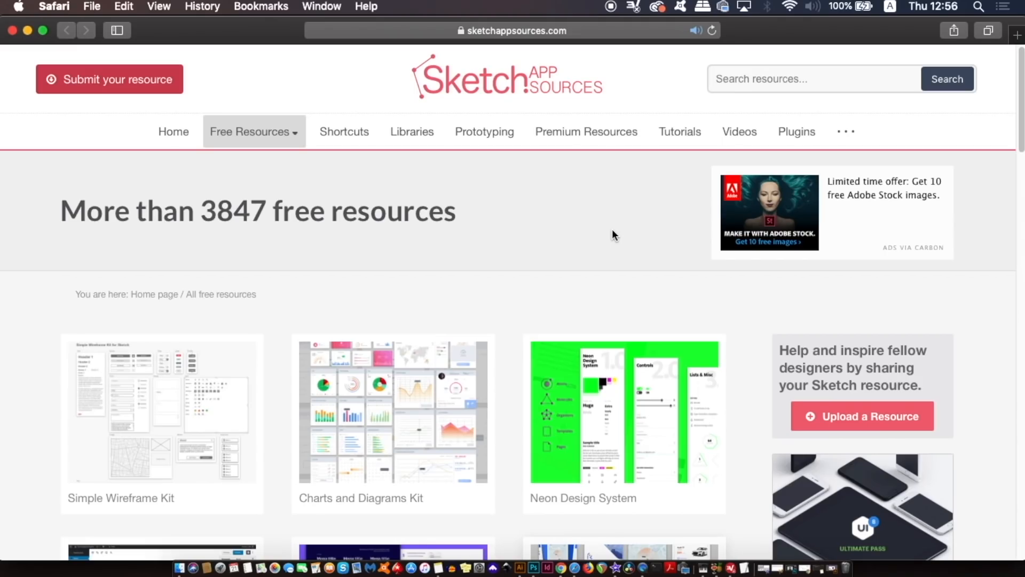
Choose Free Resources > Real (255) on sketchappsources.com.
{"action": "left_click", "coordinate": [250, 131]}
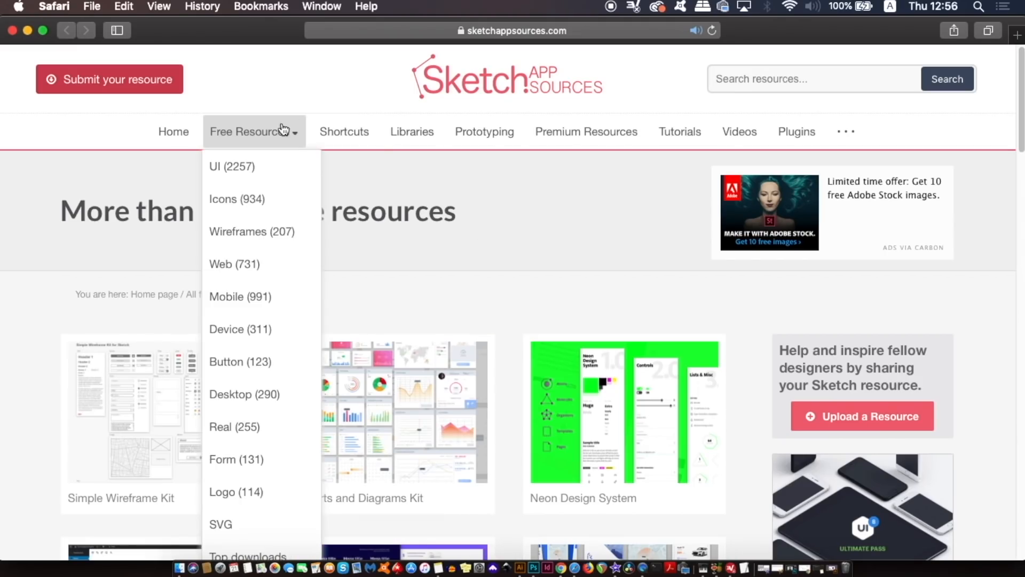
{"action": "mouse_move", "coordinate": [290, 439]}
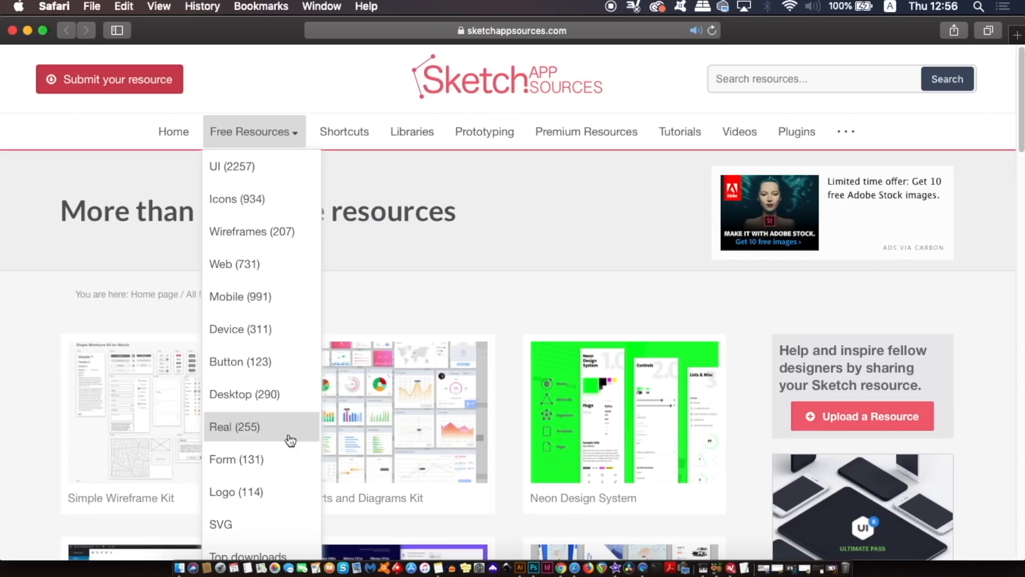
{"action": "mouse_move", "coordinate": [289, 320]}
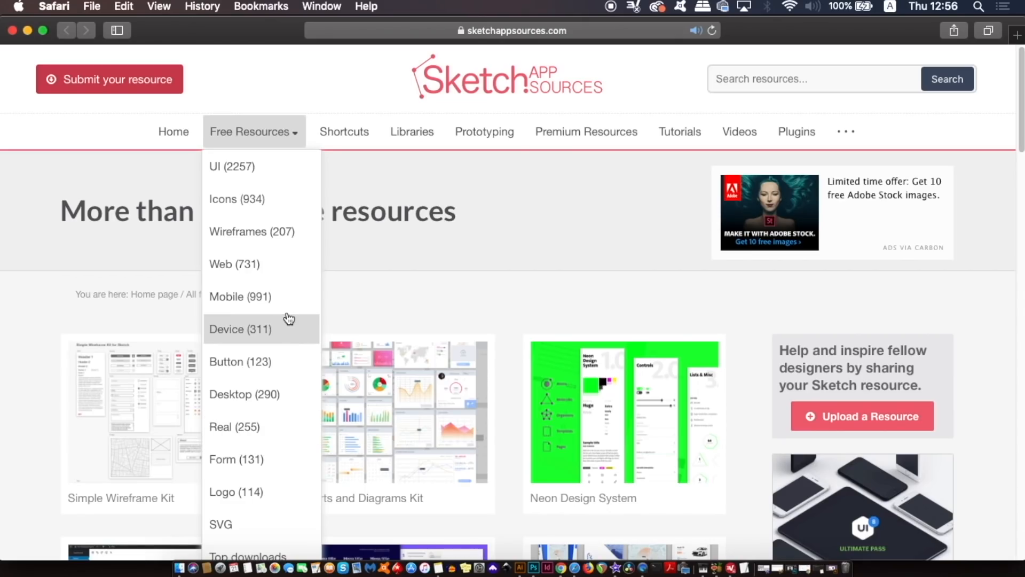
{"action": "mouse_move", "coordinate": [276, 424]}
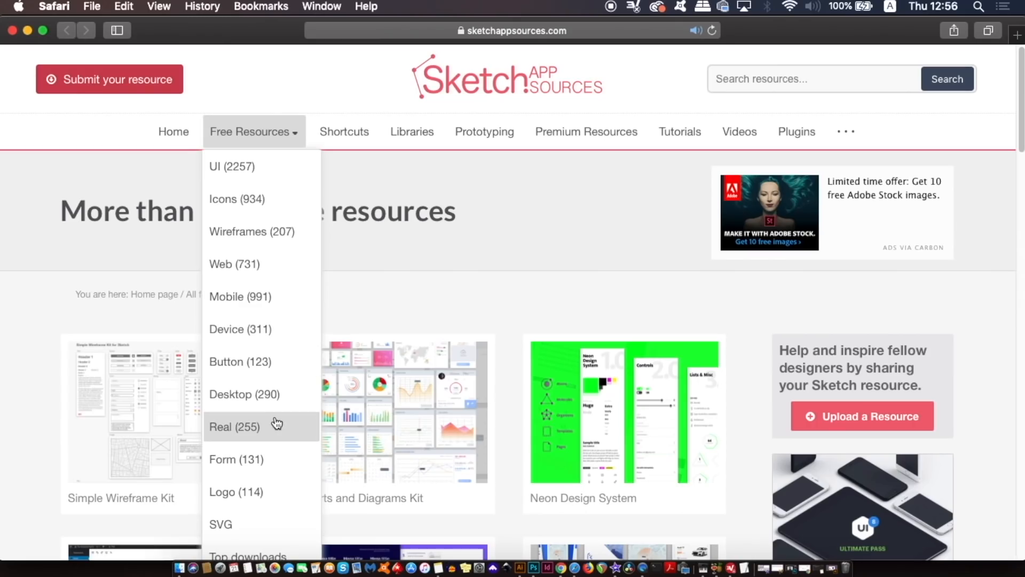
{"action": "left_click", "coordinate": [233, 426]}
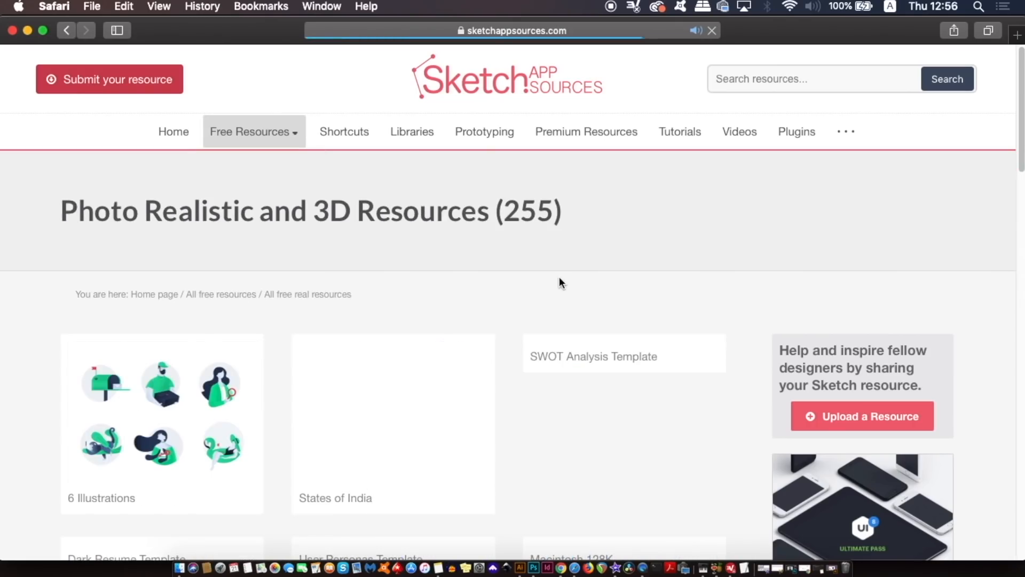
Scroll the Photo Realistic and 3D Resources grid to the Nintendo 2DS and 3DS item.
{"action": "scroll", "scroll_direction": "down", "scroll_amount": 3}
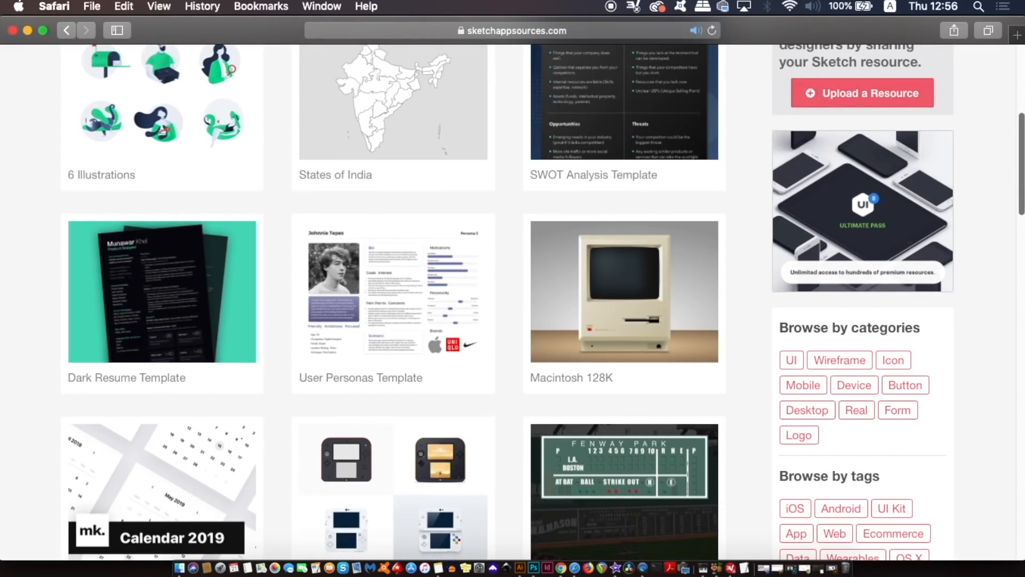
{"action": "scroll", "scroll_direction": "down", "scroll_amount": 3}
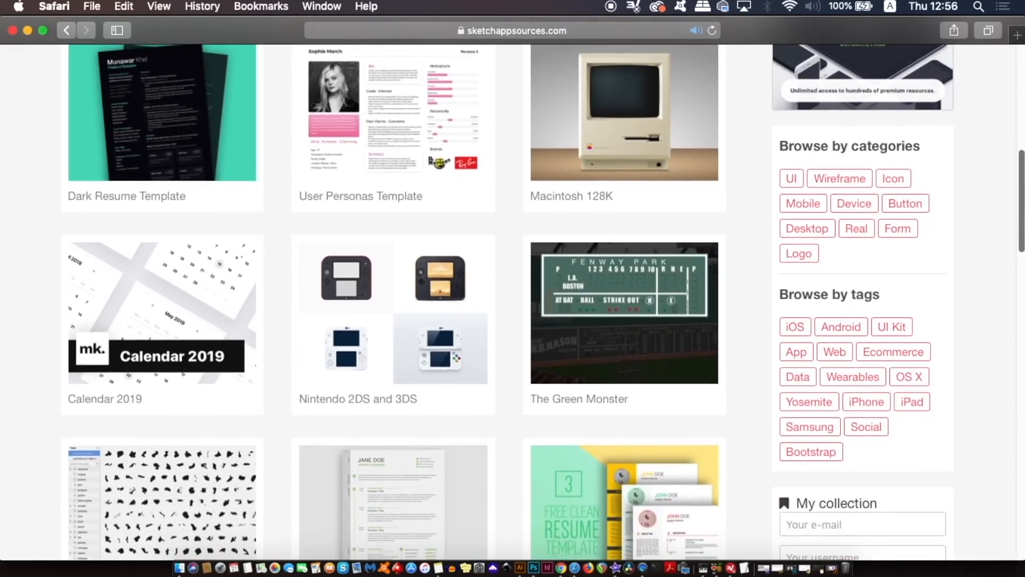
{"action": "scroll", "scroll_direction": "down", "scroll_amount": 3}
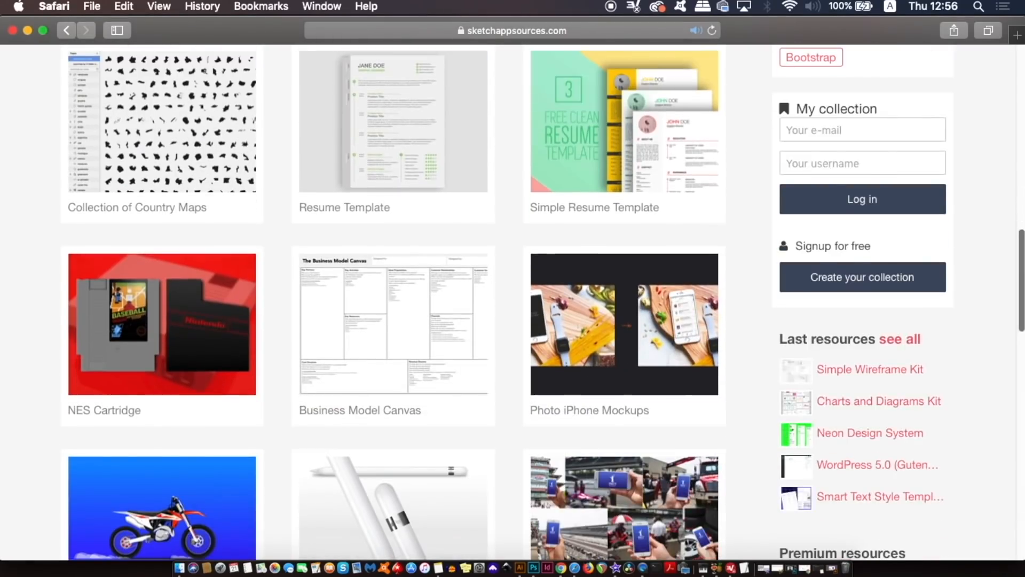
{"action": "scroll", "scroll_direction": "down", "scroll_amount": 3}
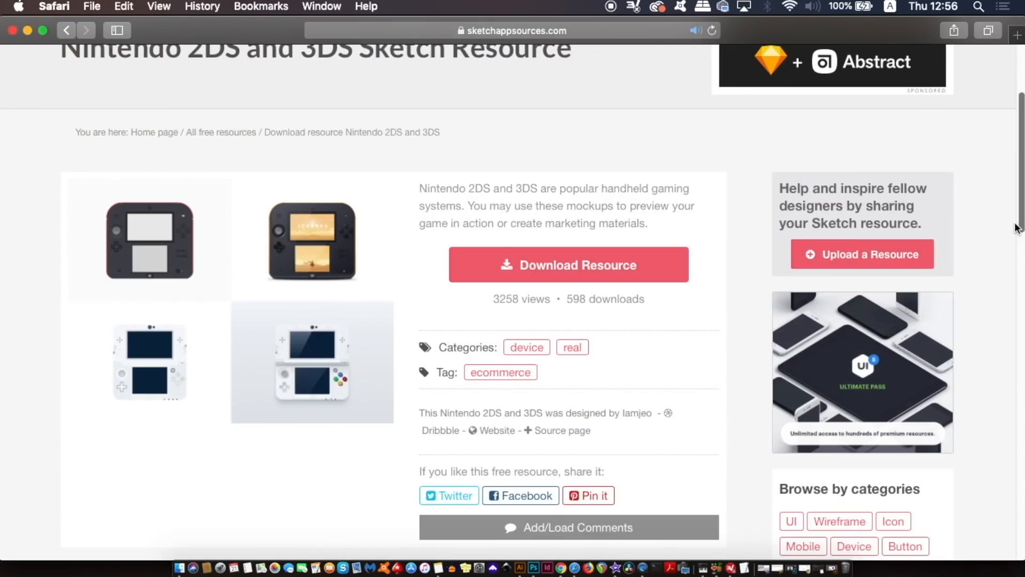
{"action": "scroll", "scroll_direction": "down", "scroll_amount": 3}
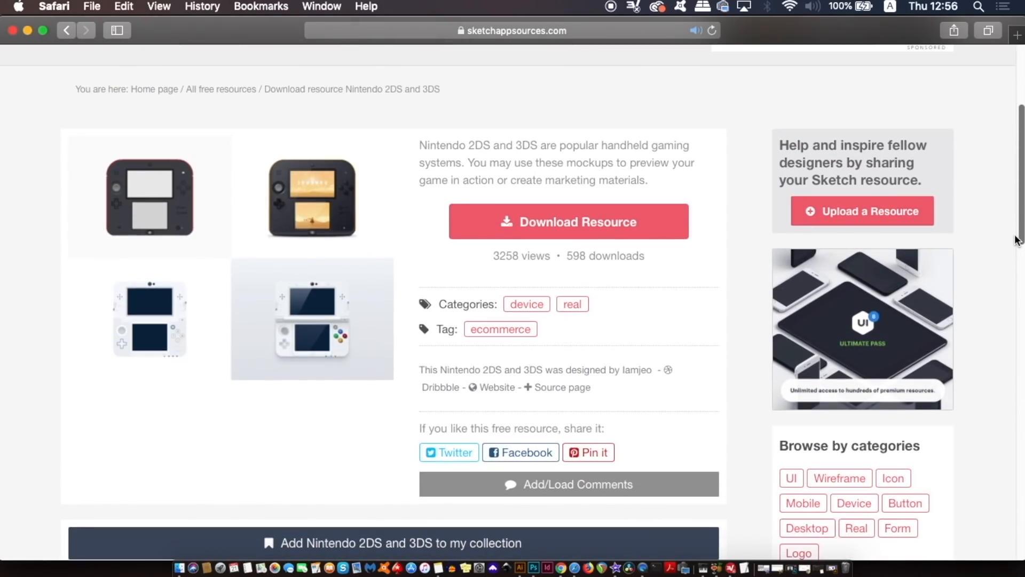